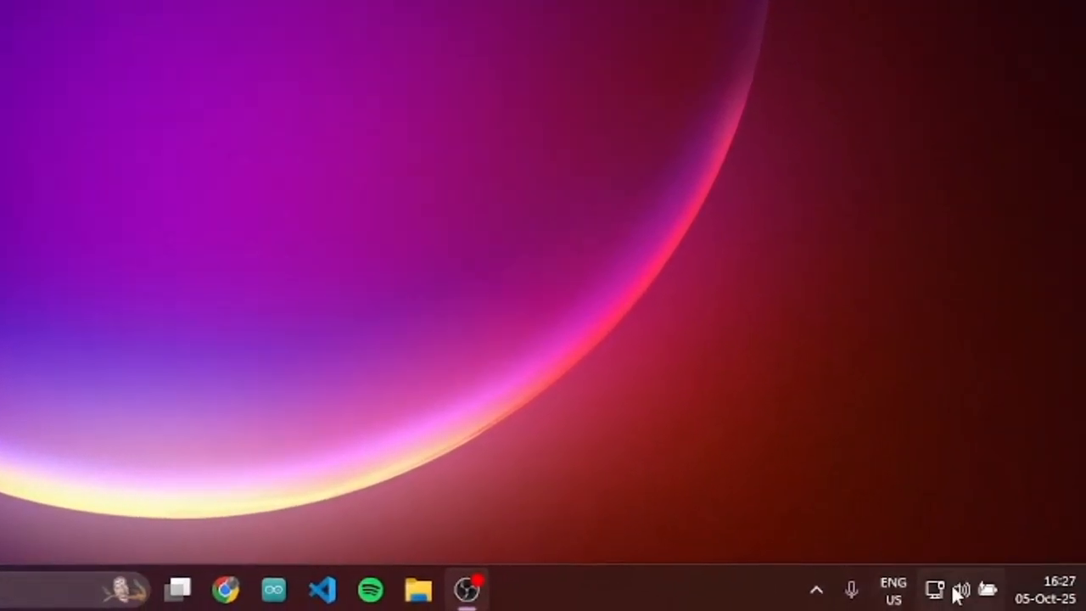
Pair the DualSense Wireless Controller from the Quick Settings Bluetooth new devices list
{"action": "left_click", "coordinate": [959, 589]}
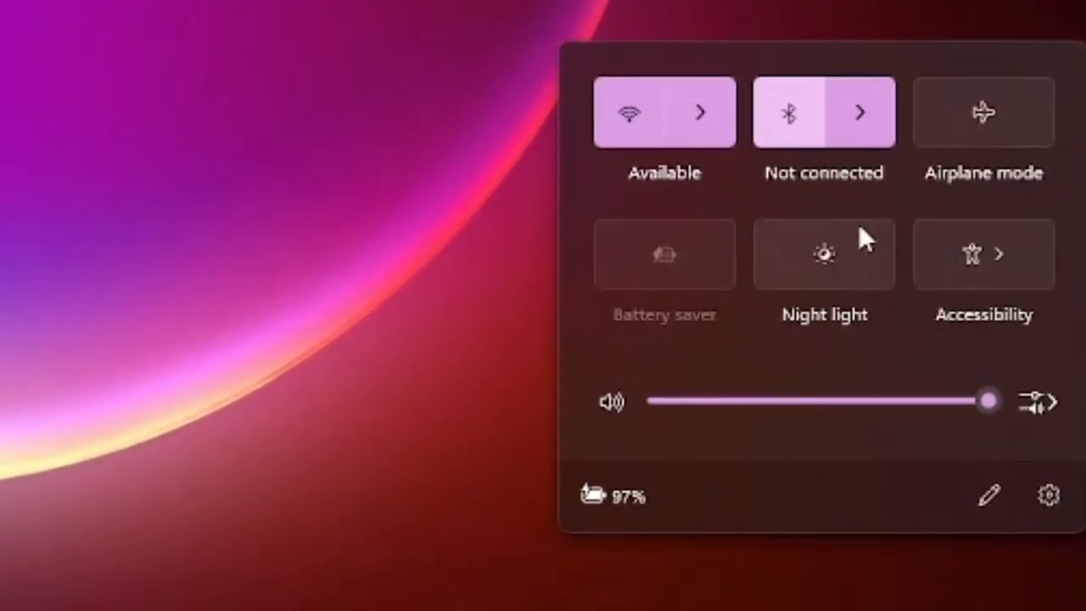
{"action": "left_click", "coordinate": [861, 112]}
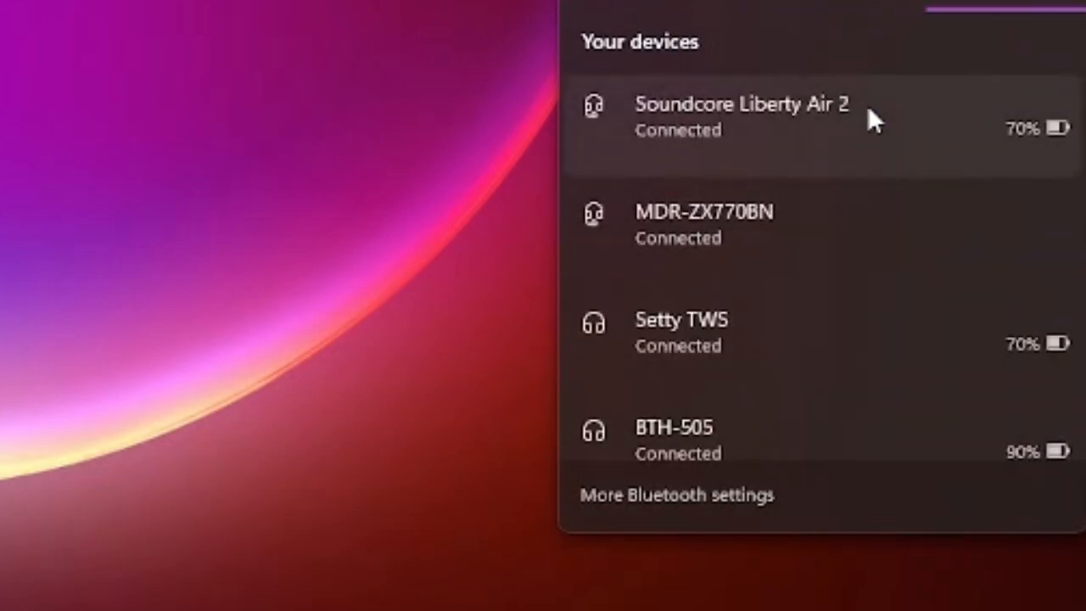
{"action": "scroll", "scroll_direction": "down", "scroll_amount": 3}
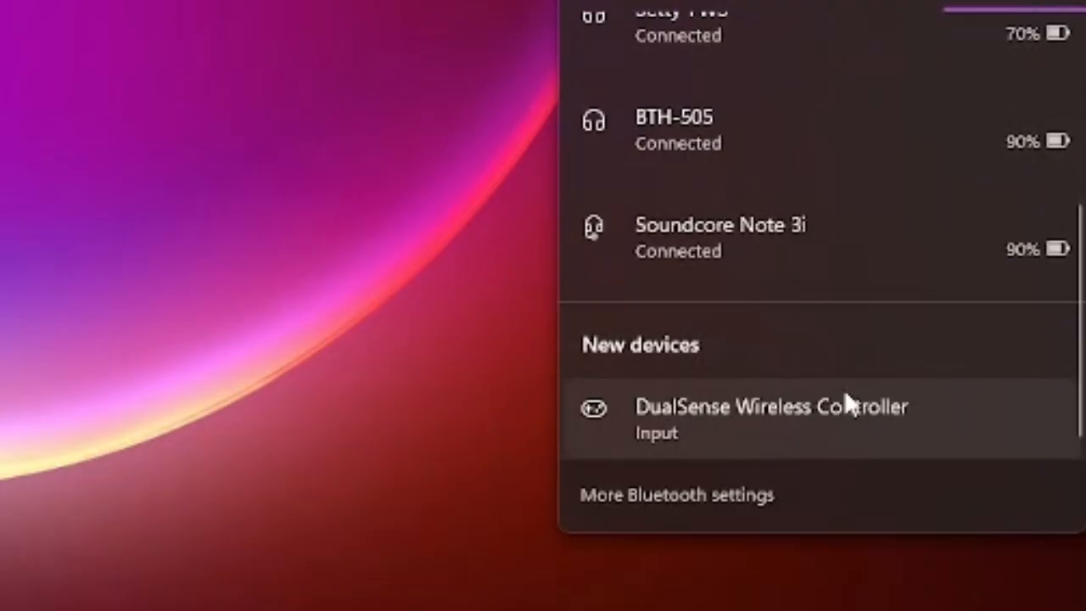
{"action": "left_click", "coordinate": [771, 406]}
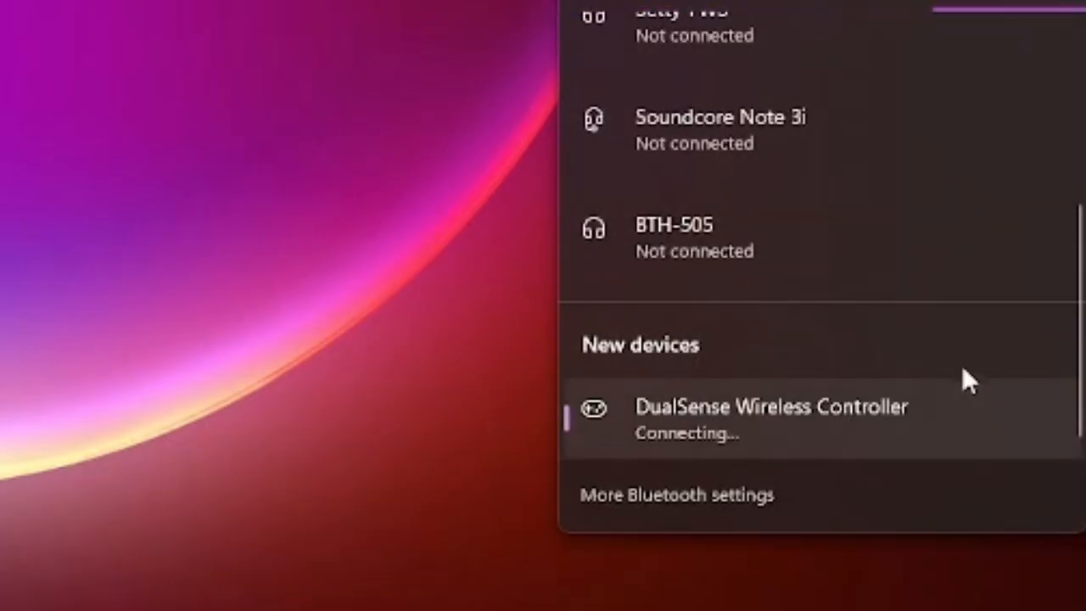
{"action": "mouse_move", "coordinate": [962, 380]}
{"action": "type", "text": "de"}
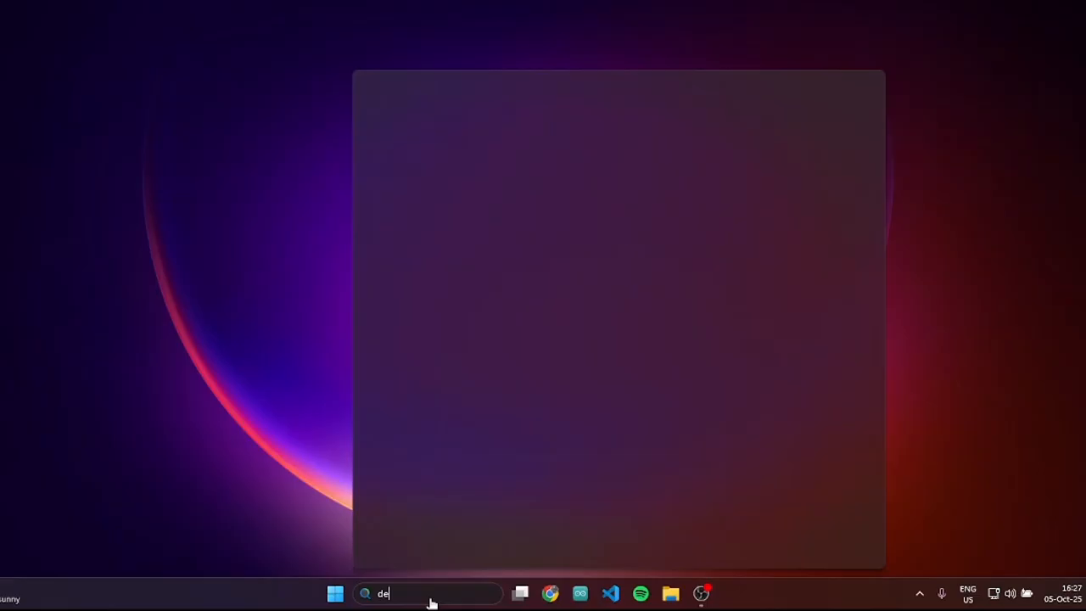
Look up the DualSense controller's Bluetooth device address in its Device Manager Details properties
{"action": "type", "text": "vice"}
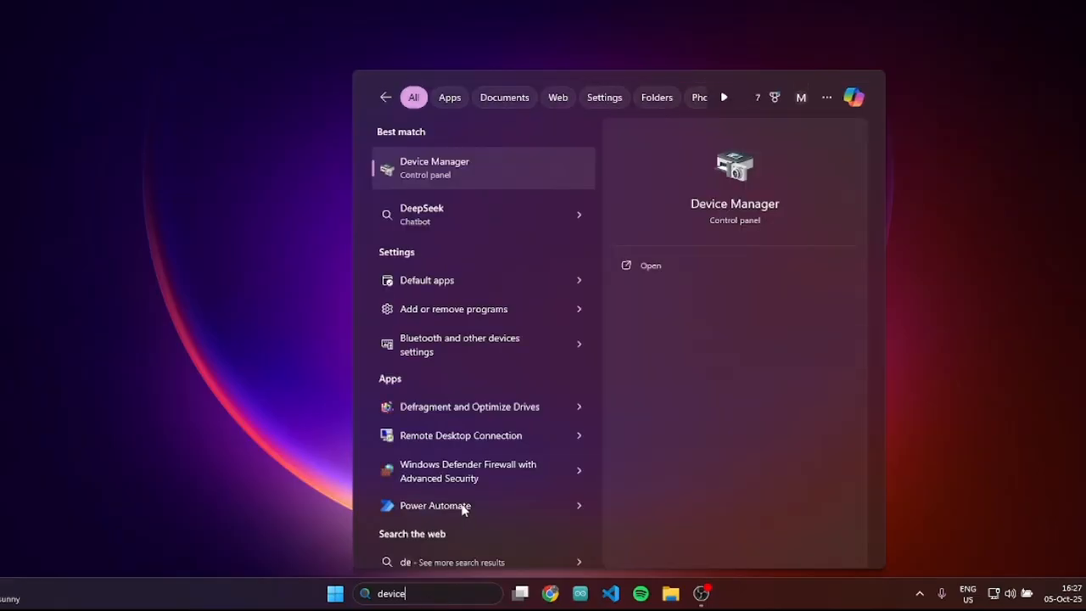
{"action": "type", "text": "manager"}
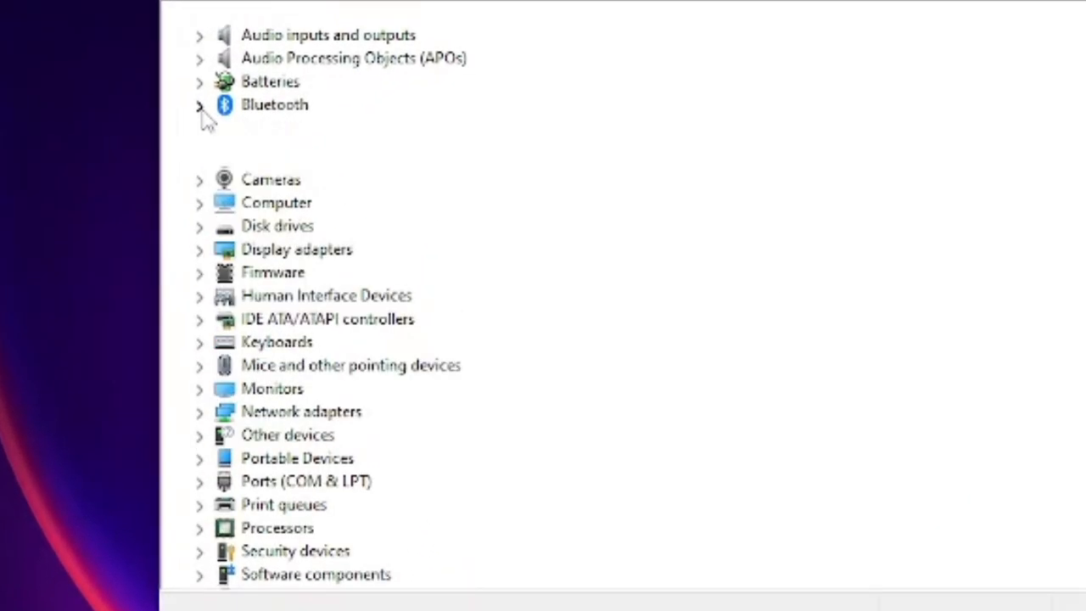
{"action": "left_click", "coordinate": [200, 105]}
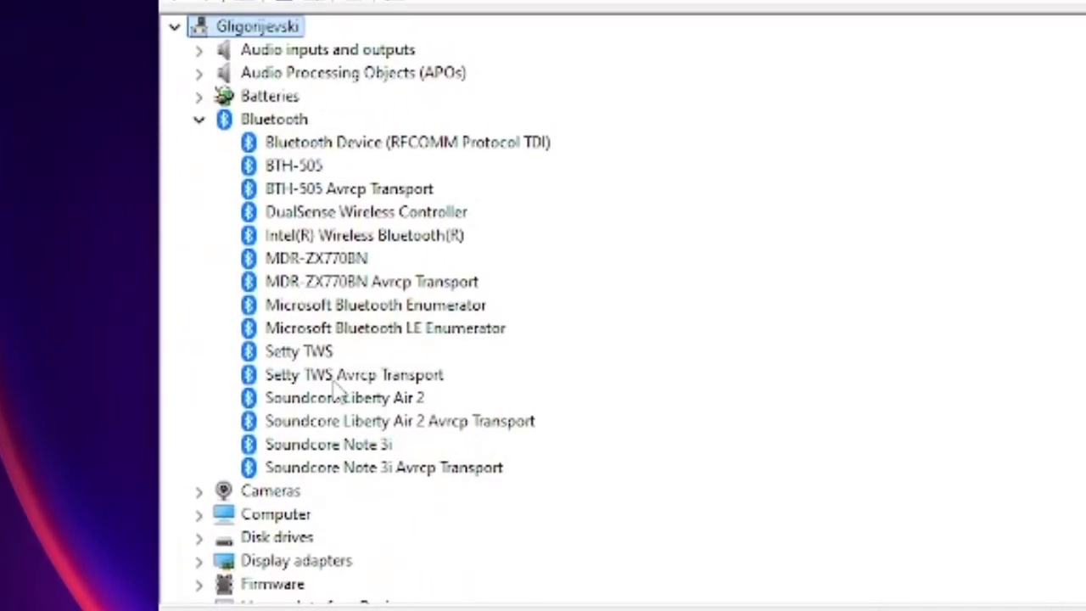
{"action": "left_click", "coordinate": [366, 211]}
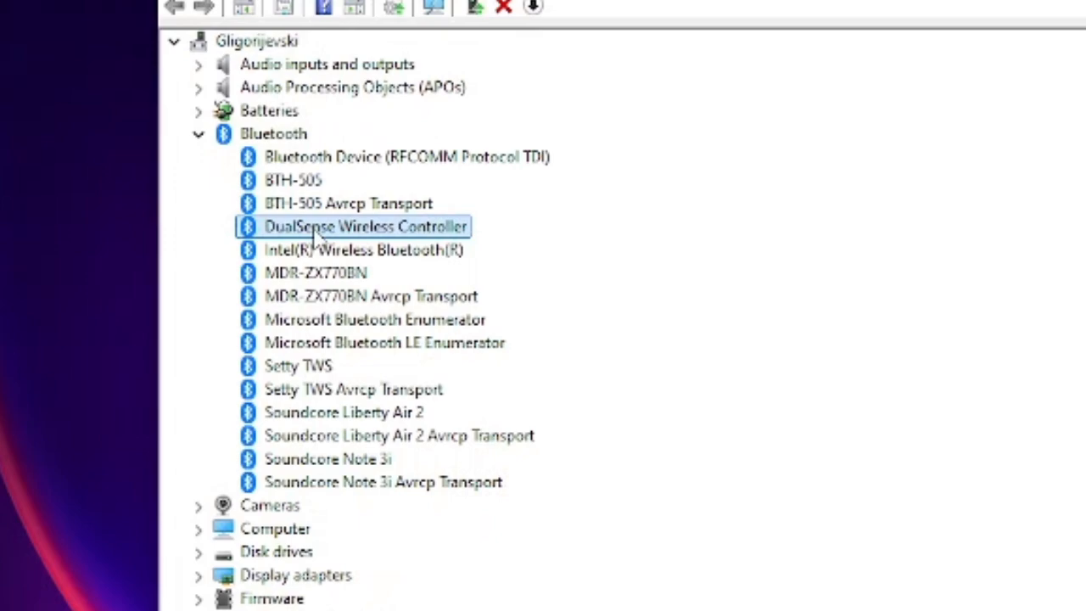
{"action": "double_click", "coordinate": [364, 226]}
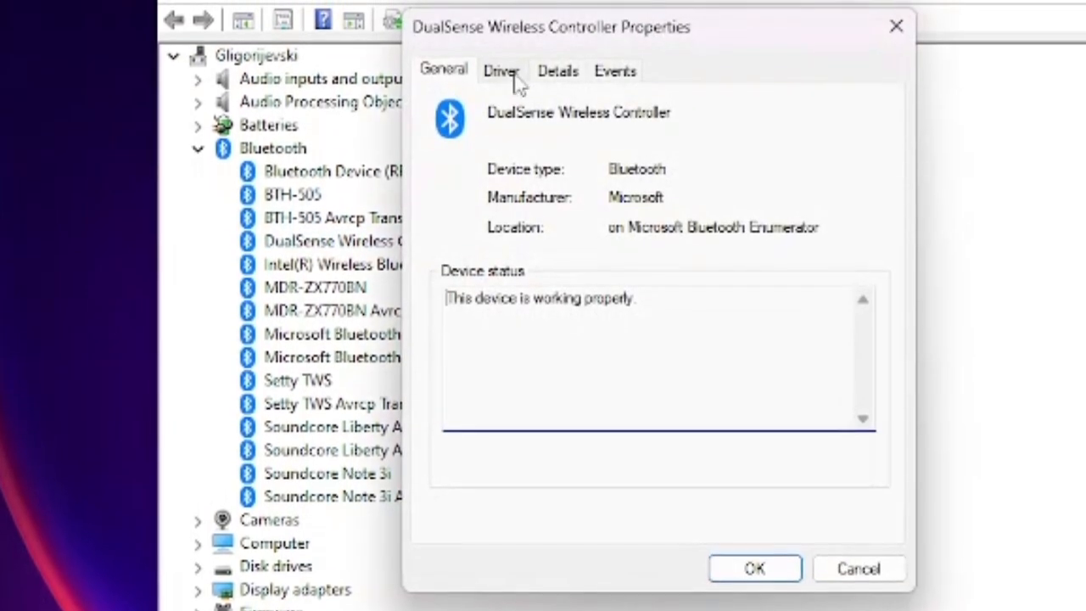
{"action": "left_click", "coordinate": [558, 71]}
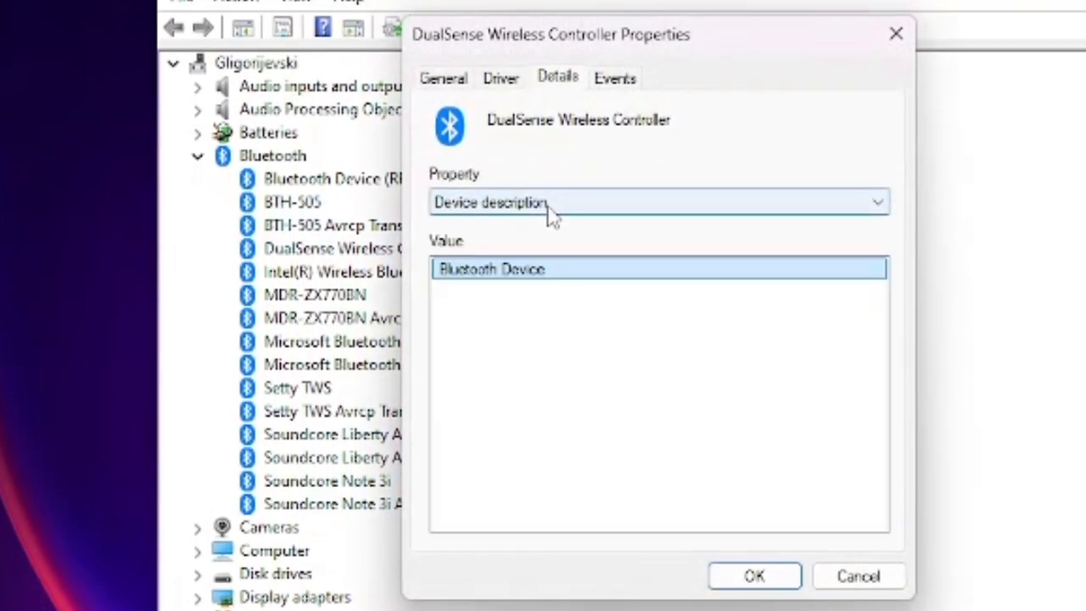
{"action": "left_click", "coordinate": [877, 202]}
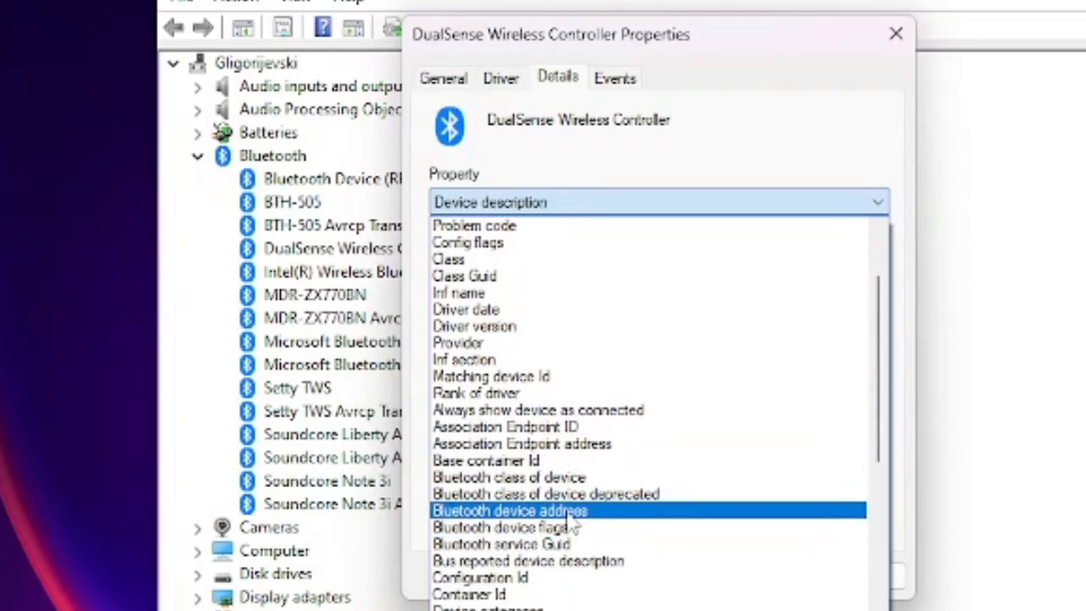
{"action": "left_click", "coordinate": [509, 510]}
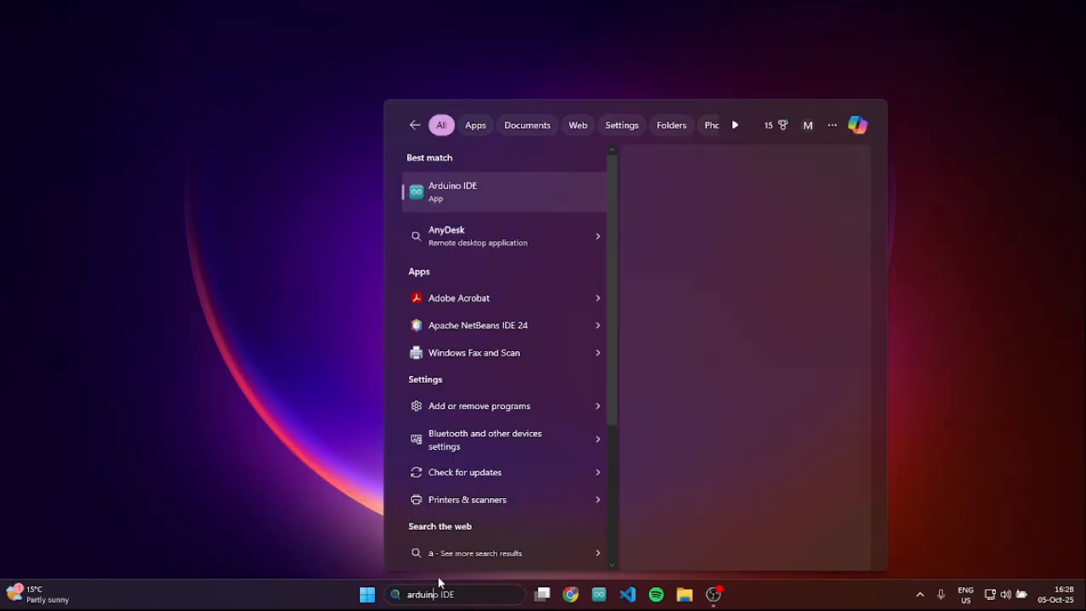
Launch Arduino IDE and add the comment //4CB99B0E8E5E to the new sketch
{"action": "left_click", "coordinate": [454, 191]}
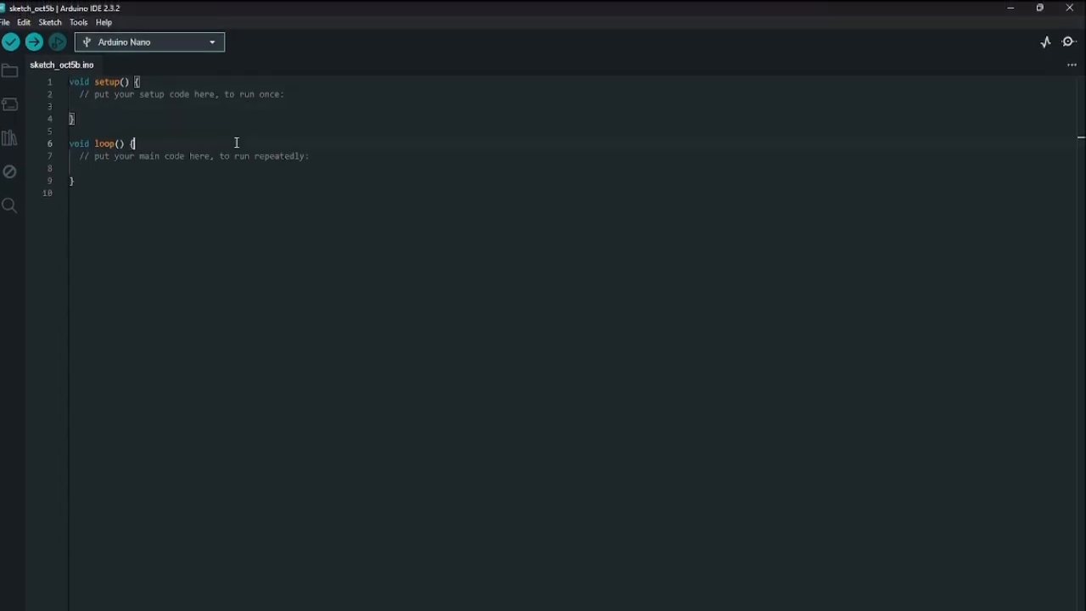
{"action": "type", "text": "//4CB99B0E8E5E"}
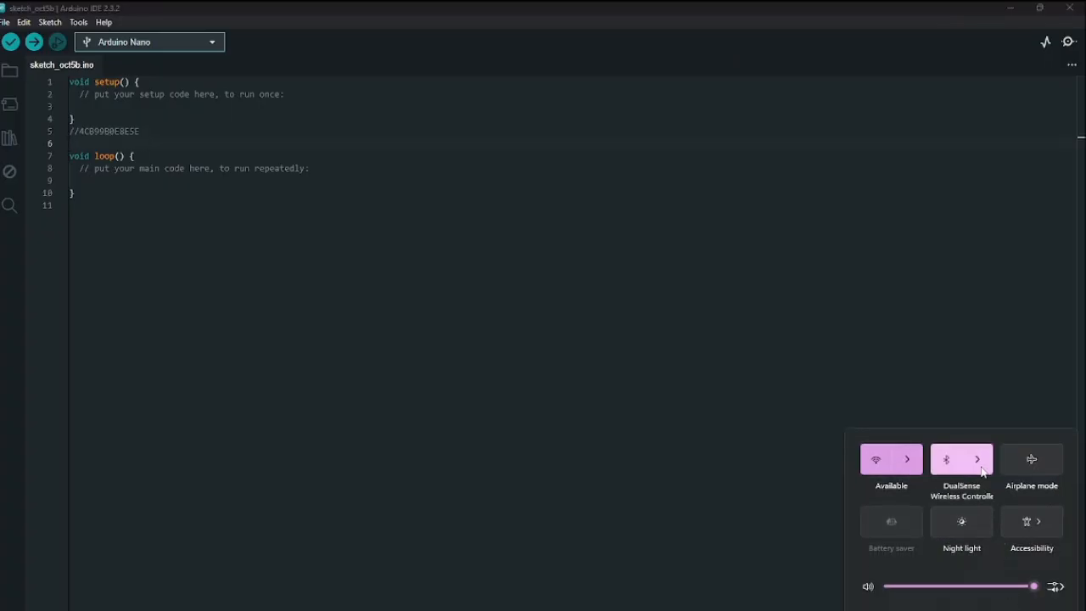
Open Bluetooth & devices settings and the connected DualSense controller's options menu
{"action": "left_click", "coordinate": [976, 459]}
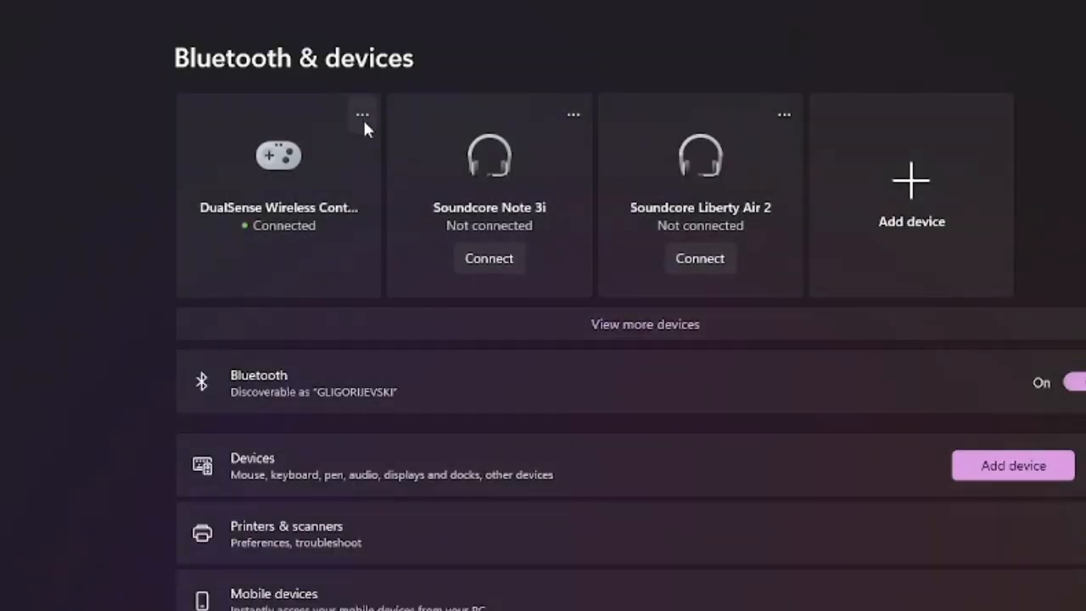
{"action": "mouse_move", "coordinate": [365, 113]}
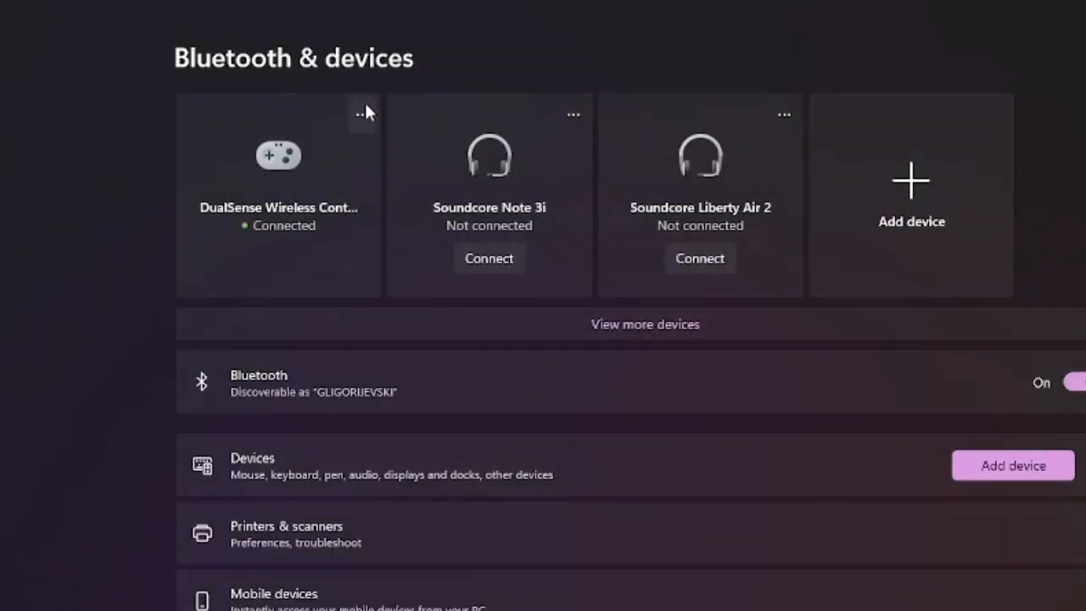
{"action": "left_click", "coordinate": [363, 114]}
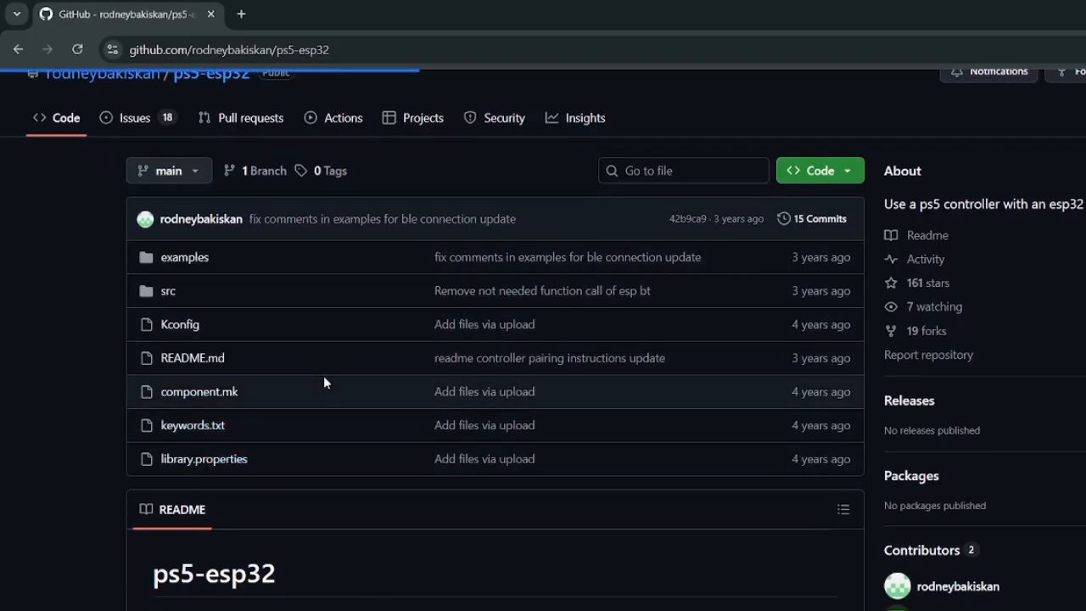
Browse the ps5-esp32 repo to examples/ps5ReceiveData/ps5ReceiveData.ino
{"action": "left_click", "coordinate": [185, 258]}
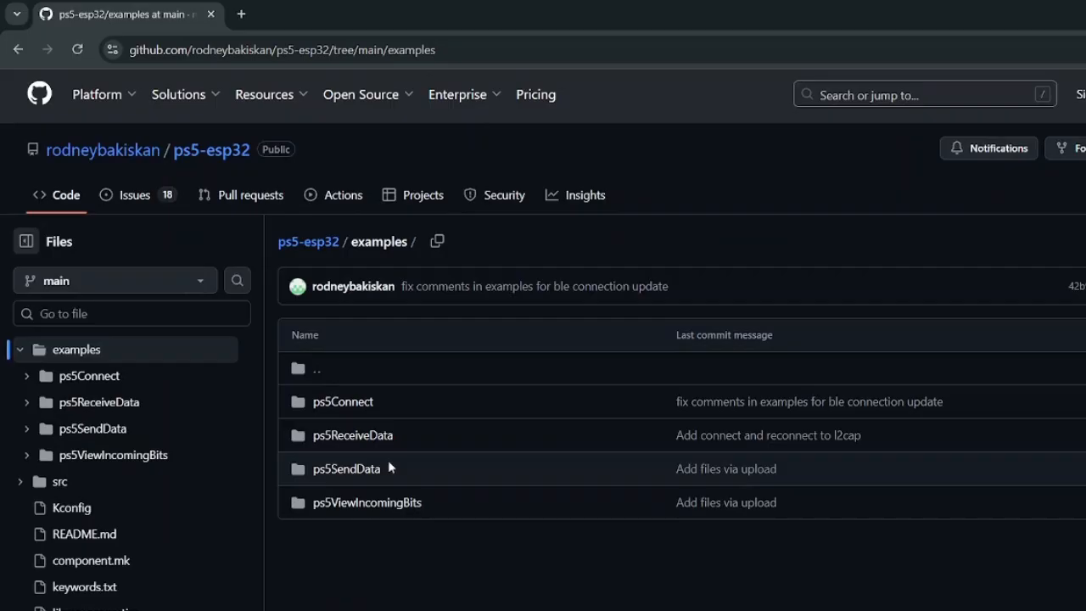
{"action": "scroll", "scroll_direction": "down", "scroll_amount": 3}
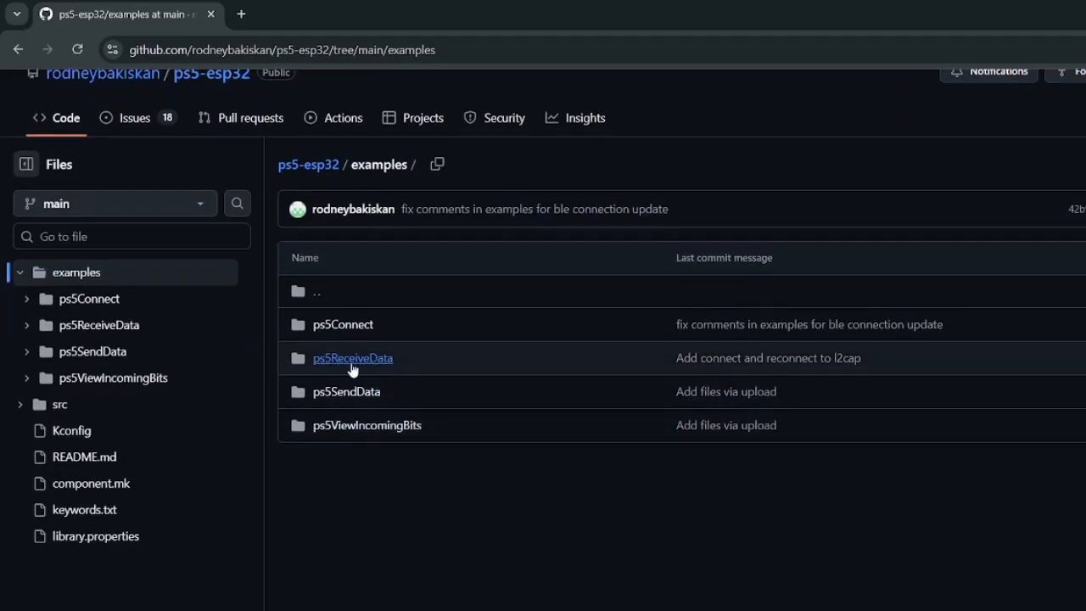
{"action": "left_click", "coordinate": [352, 357]}
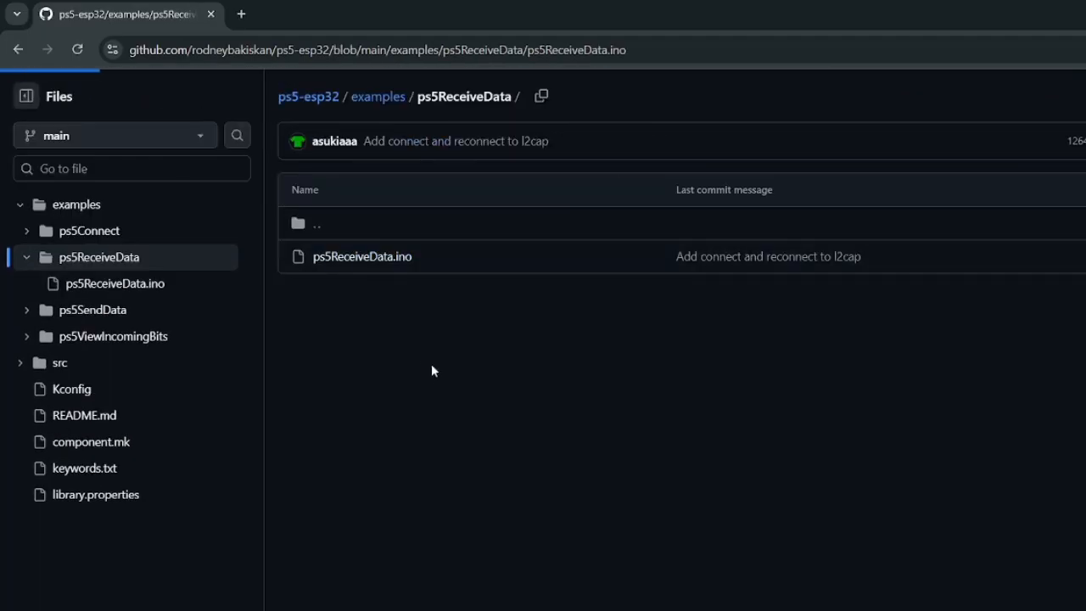
{"action": "left_click", "coordinate": [362, 256]}
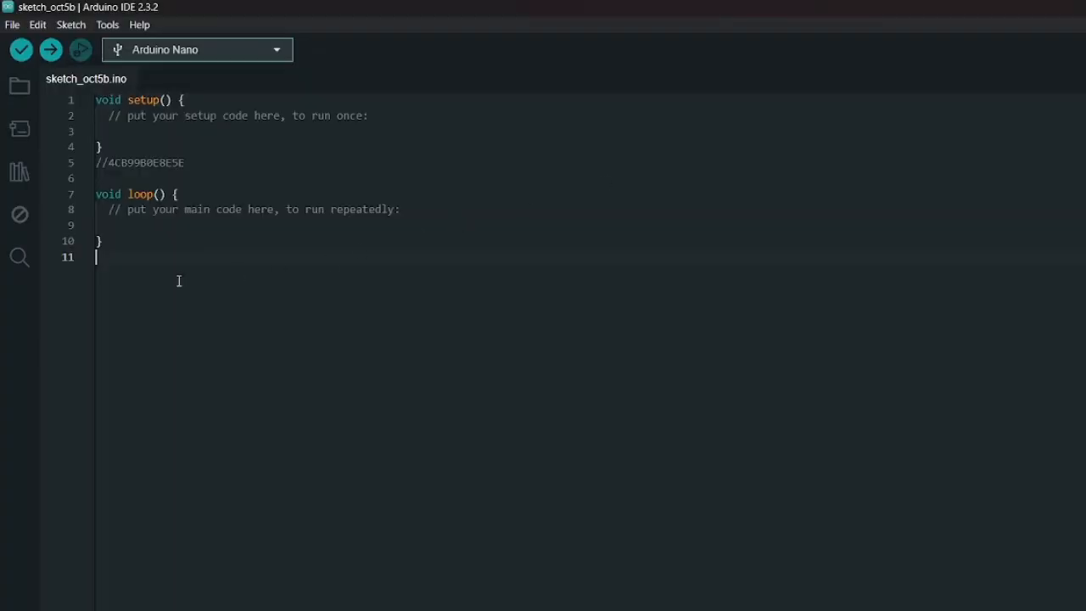
{"action": "mouse_move", "coordinate": [160, 256]}
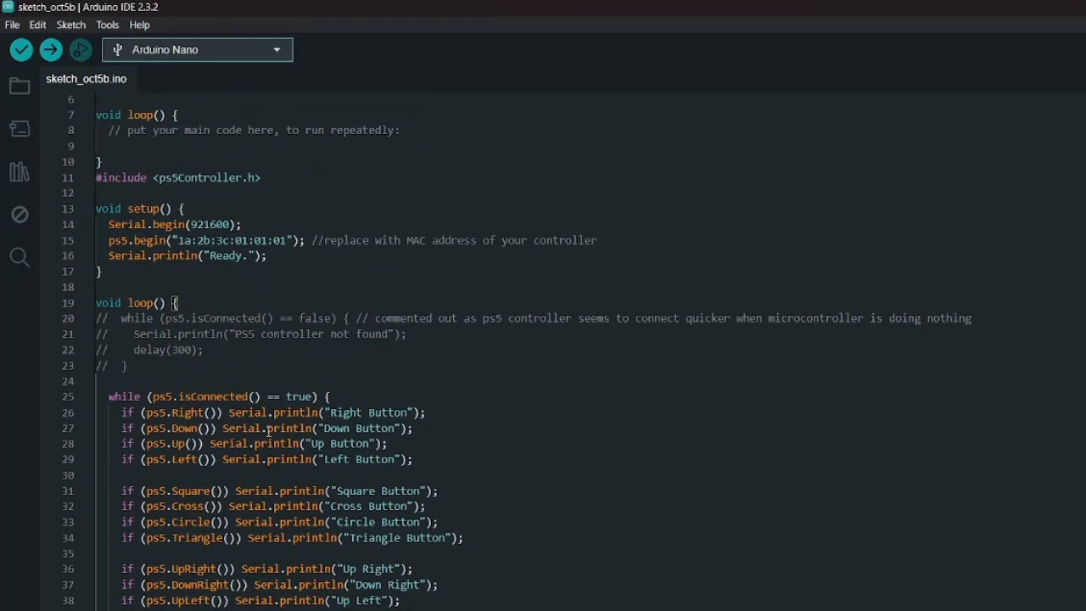
Delete the template setup and loop, keeping the //4CB99B0E8E5E comment with the example code
{"action": "scroll", "scroll_direction": "up", "scroll_amount": 3}
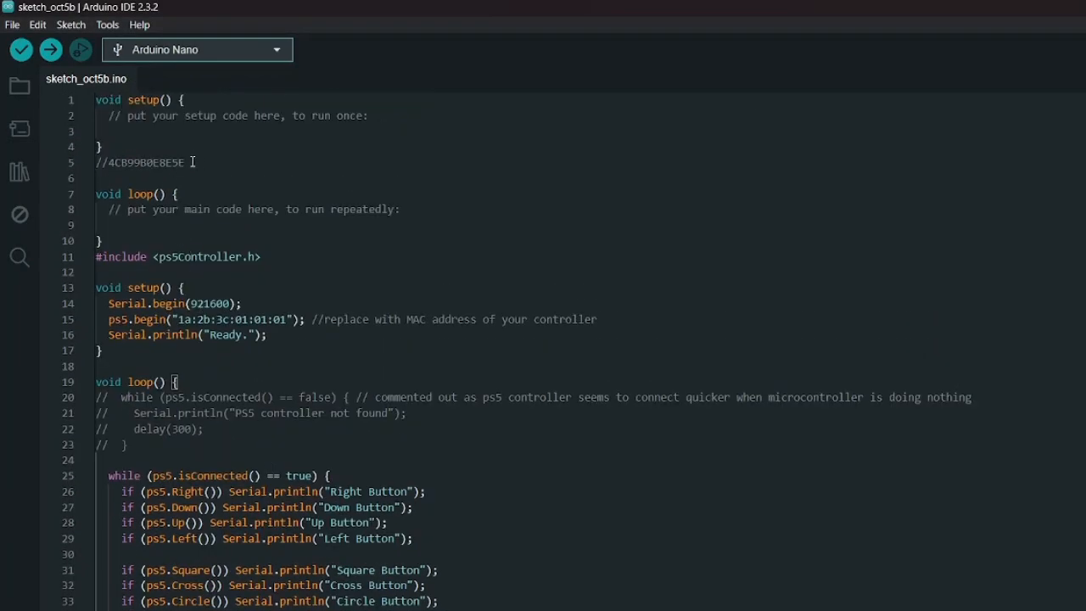
{"action": "left_click_drag", "start_coordinate": [97, 179], "coordinate": [399, 210]}
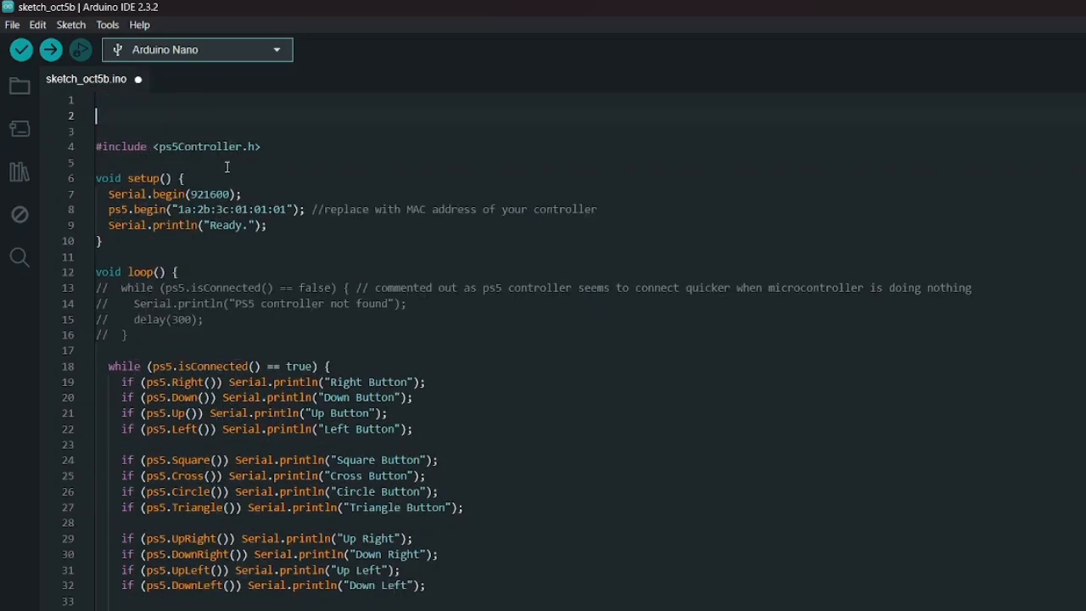
{"action": "type", "text": "//4CB99B0E8E5E"}
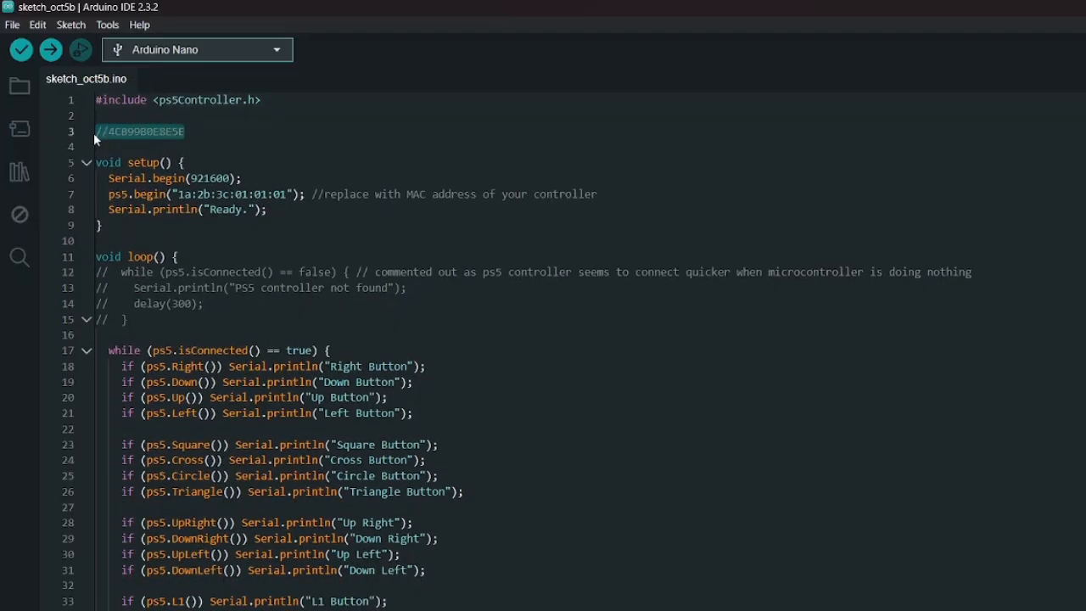
{"action": "key", "text": "Delete"}
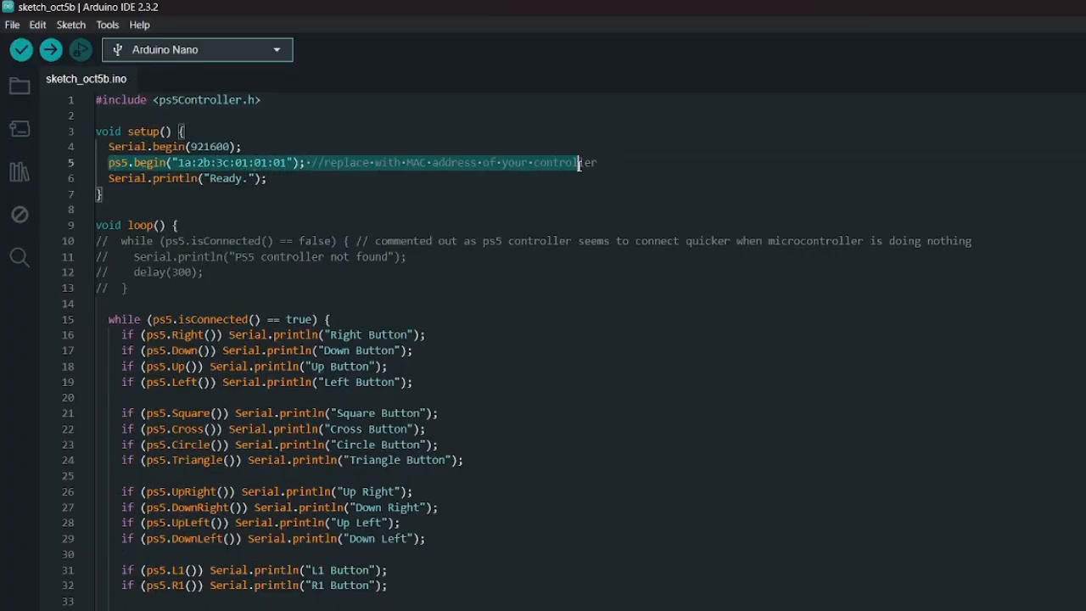
{"action": "type", "text": "//4CB99B0E8E5E"}
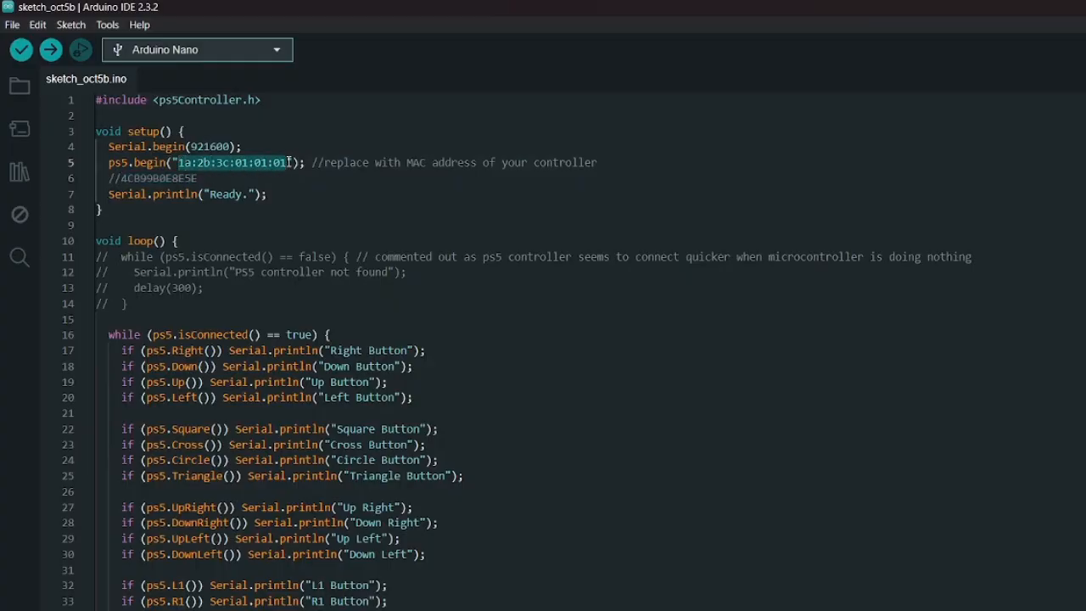
{"action": "type", "text": "4CB99B0E8E5E"}
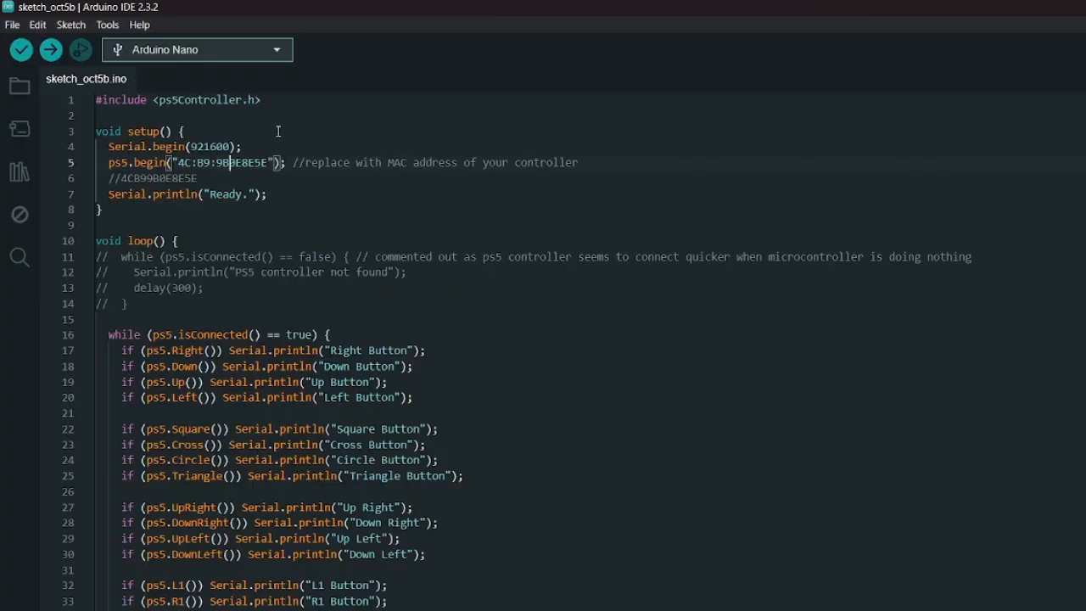
{"action": "type", "text": ":0E:8E:"}
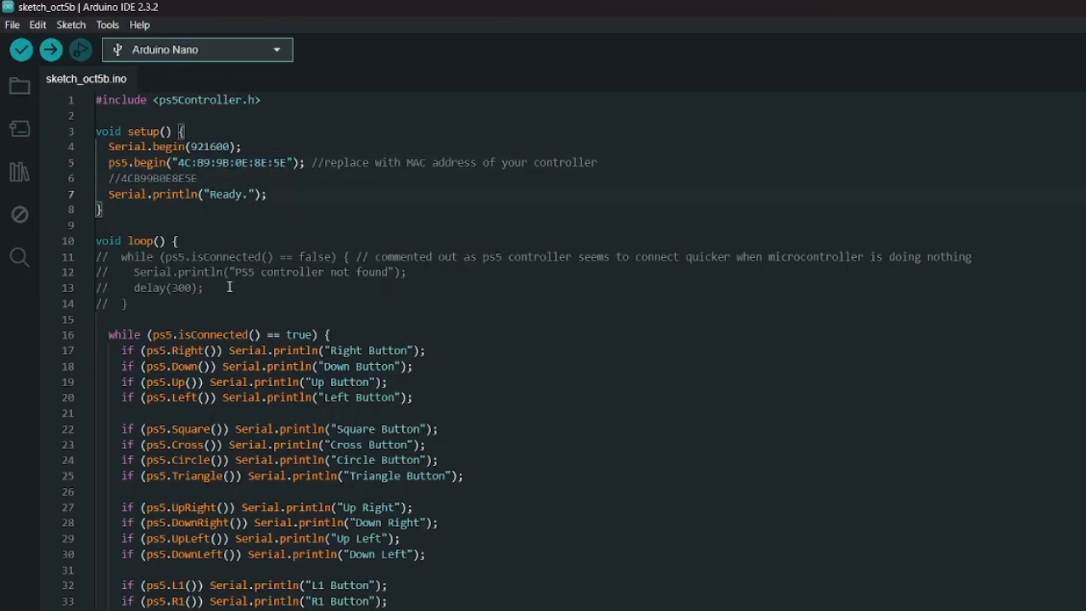
{"action": "scroll", "scroll_direction": "down", "scroll_amount": 3}
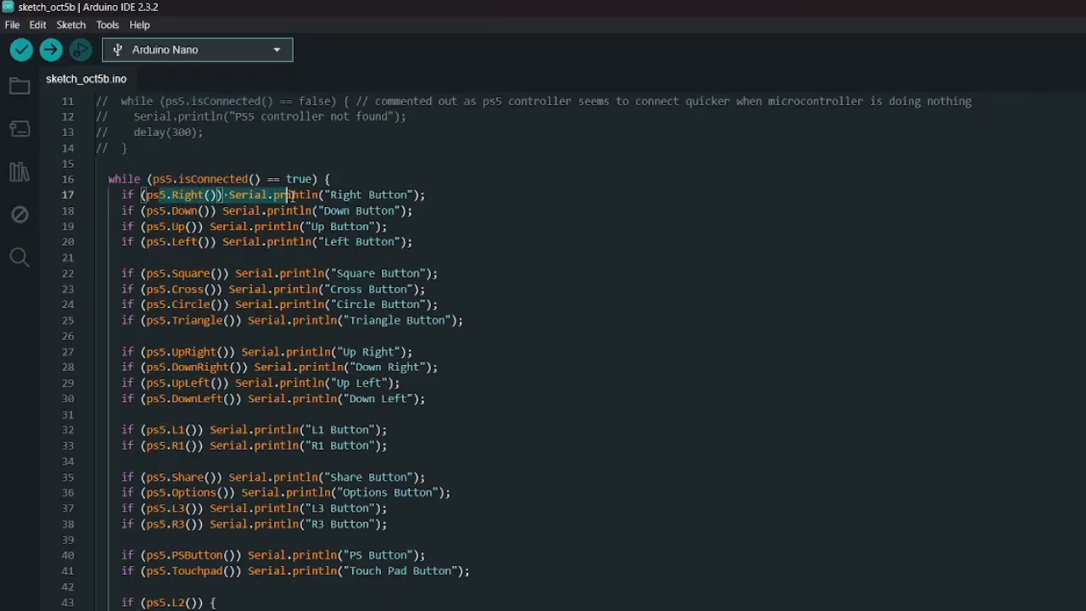
{"action": "left_click", "coordinate": [380, 242]}
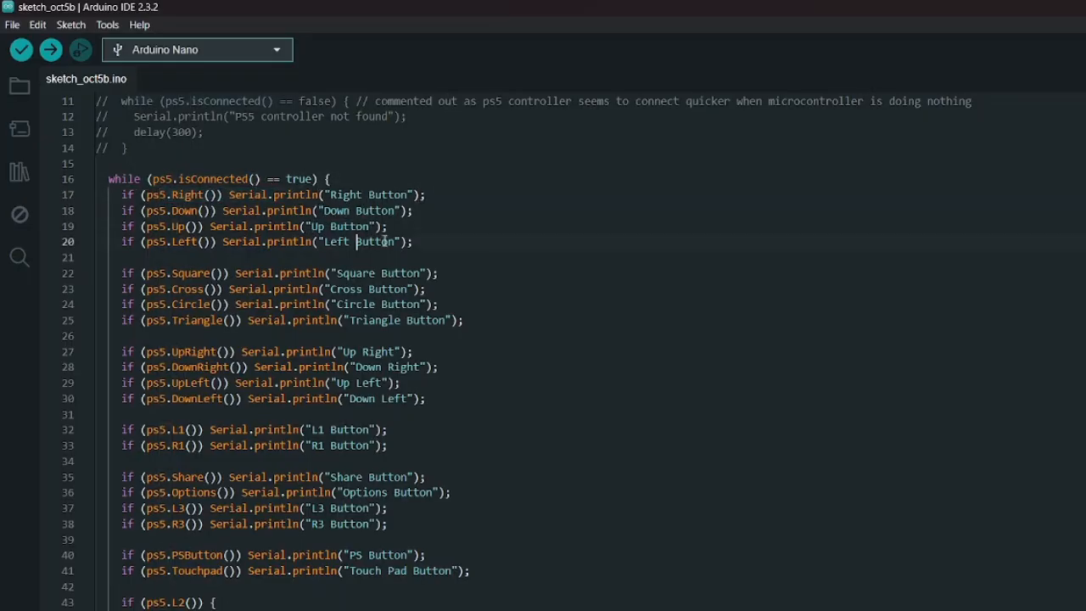
{"action": "scroll", "scroll_direction": "down", "scroll_amount": 3}
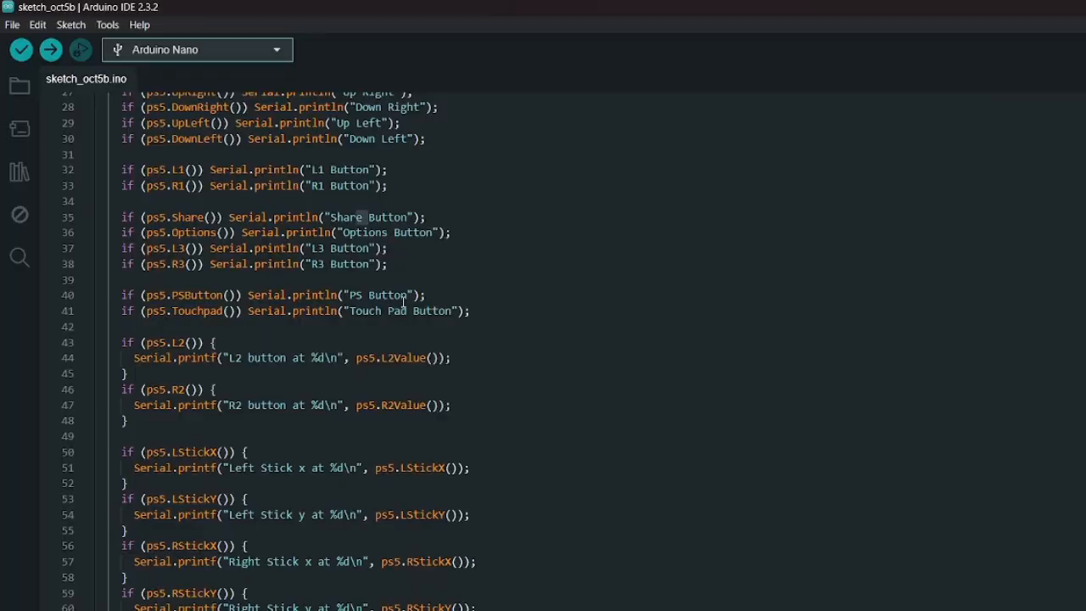
{"action": "scroll", "scroll_direction": "down", "scroll_amount": 3}
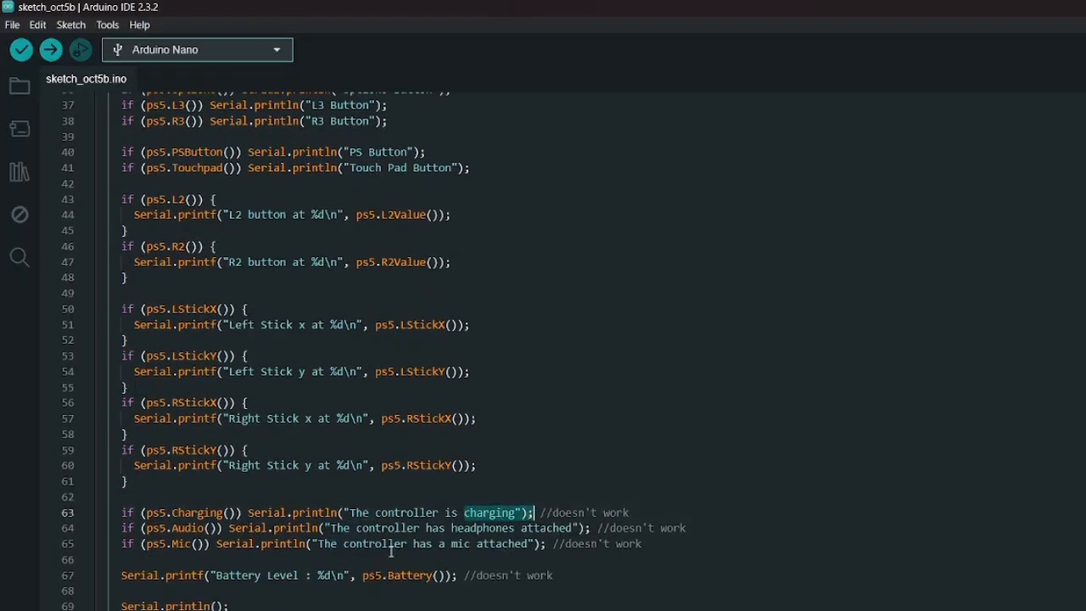
{"action": "left_click", "coordinate": [96, 559]}
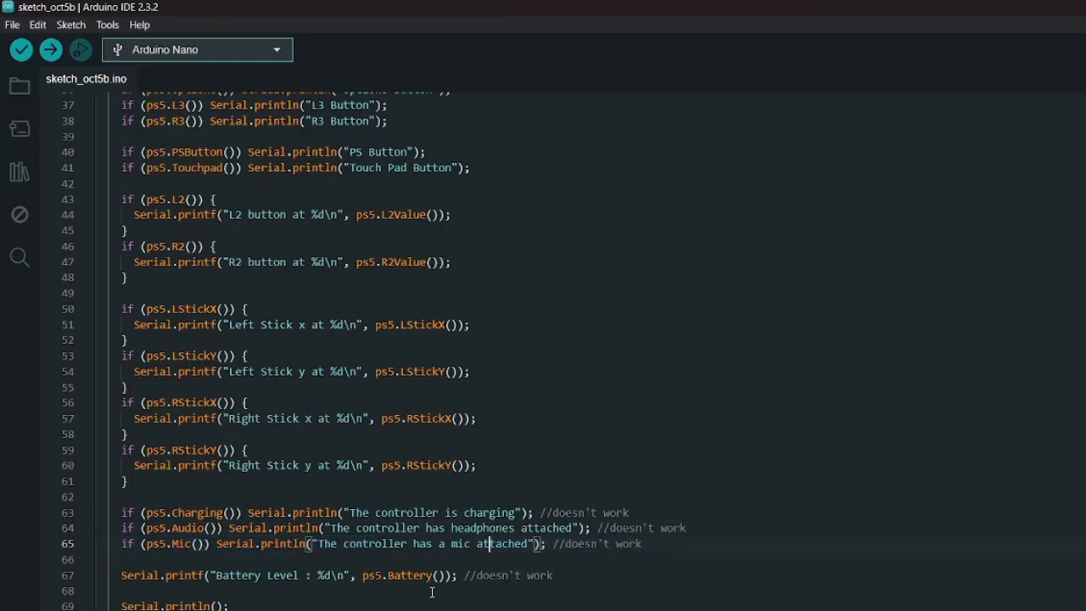
{"action": "mouse_move", "coordinate": [161, 596]}
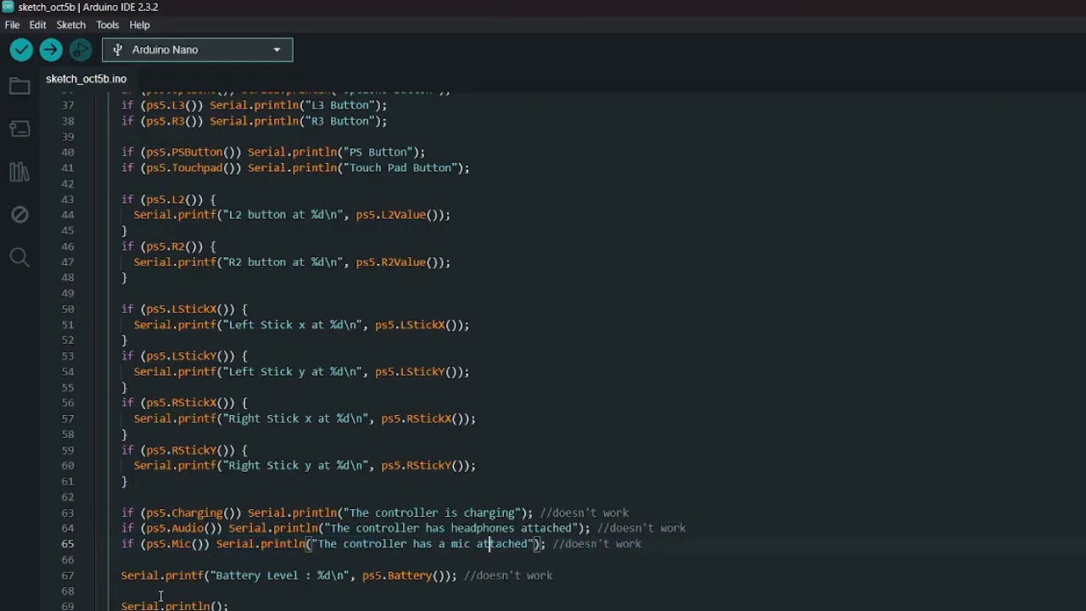
{"action": "scroll", "scroll_direction": "up", "scroll_amount": 3}
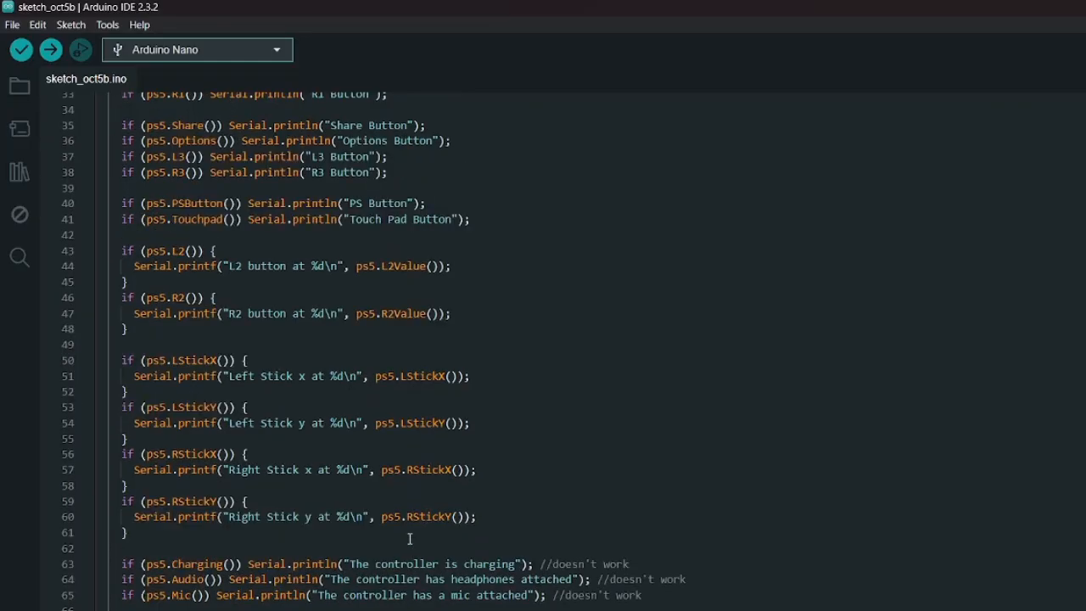
{"action": "scroll", "scroll_direction": "up", "scroll_amount": 3}
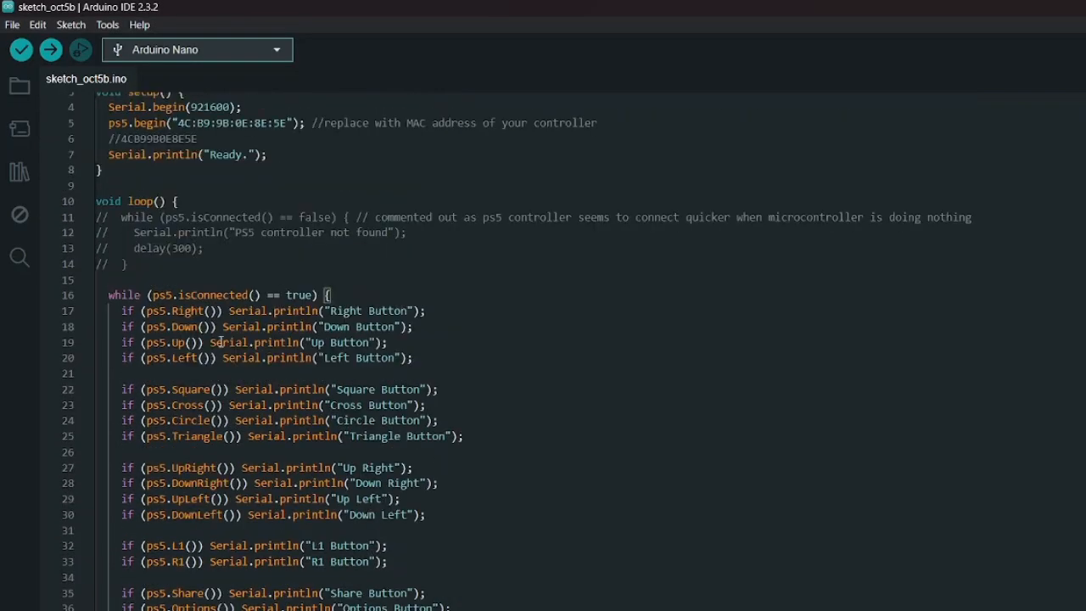
{"action": "scroll", "scroll_direction": "up", "scroll_amount": 3}
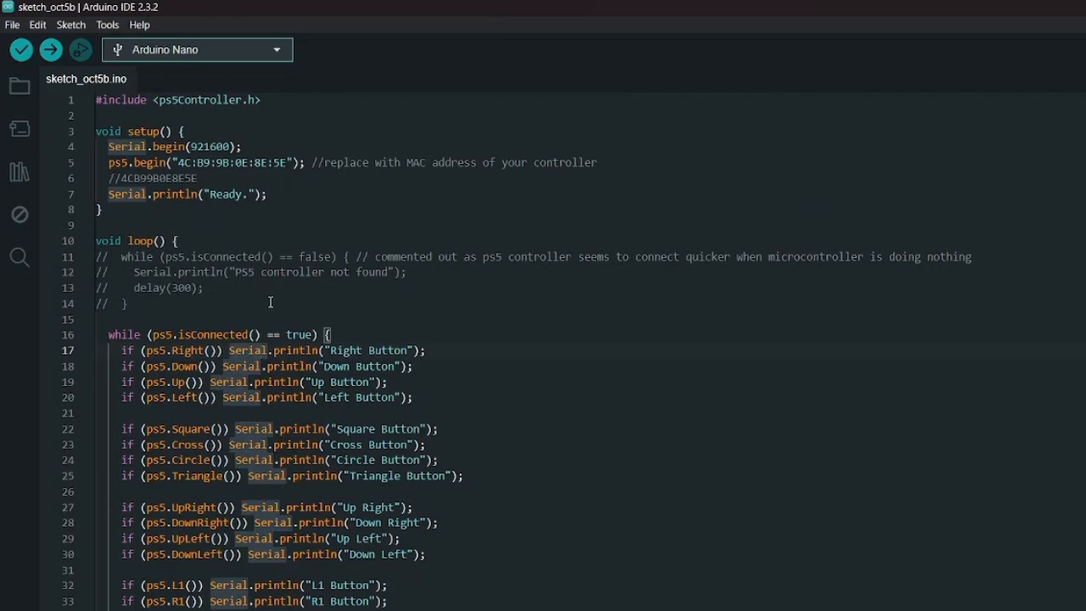
{"action": "mouse_move", "coordinate": [267, 301]}
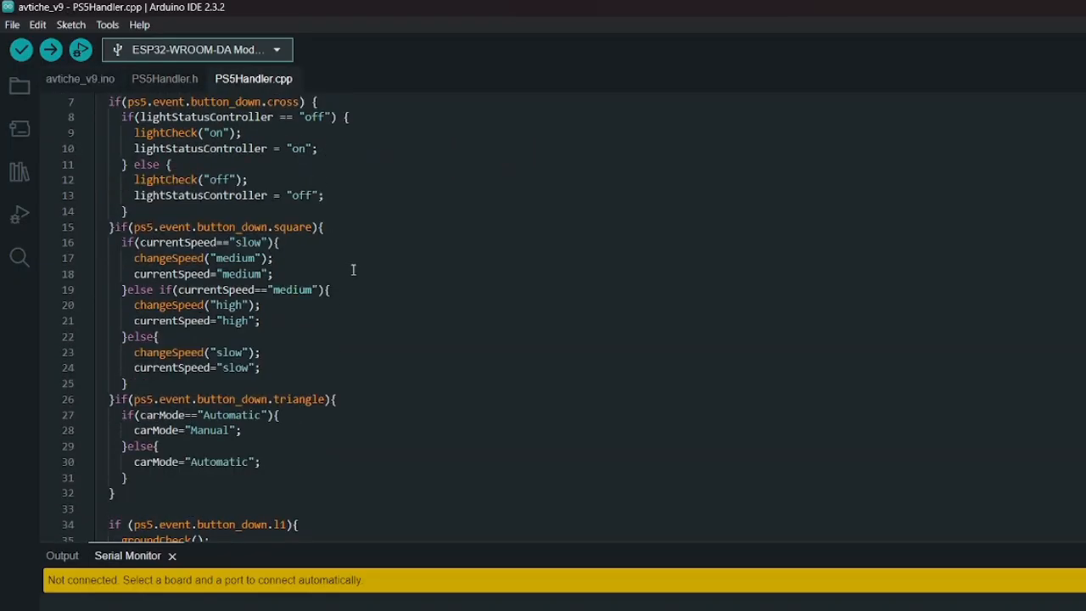
Review PS5Handler.h, then the avtiche_v9.ino PS5Handler.h include and handlePS5Input attach in setup
{"action": "left_click", "coordinate": [164, 79]}
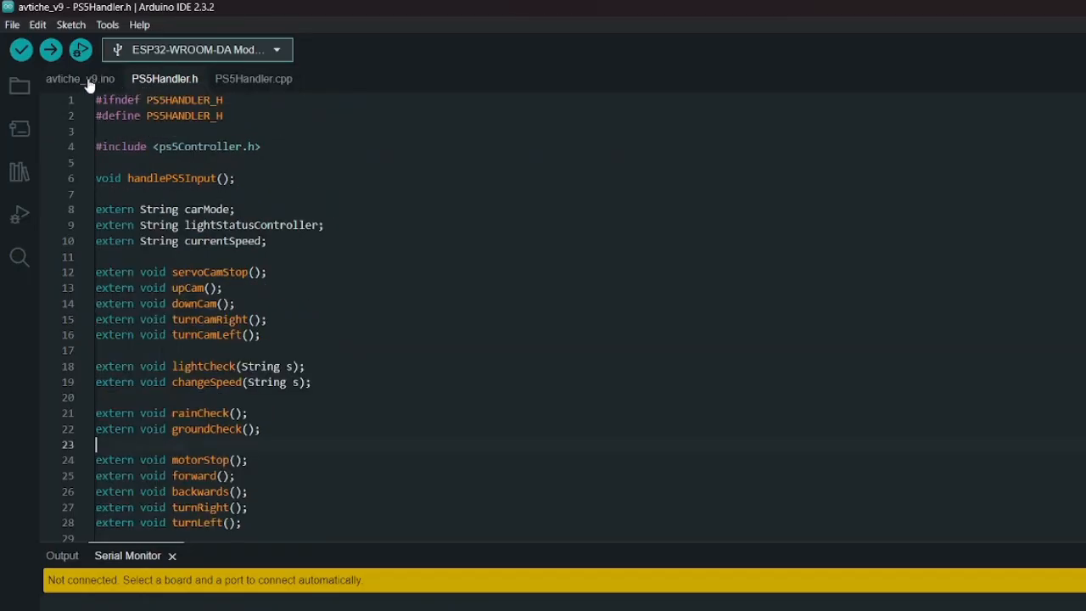
{"action": "left_click", "coordinate": [80, 78]}
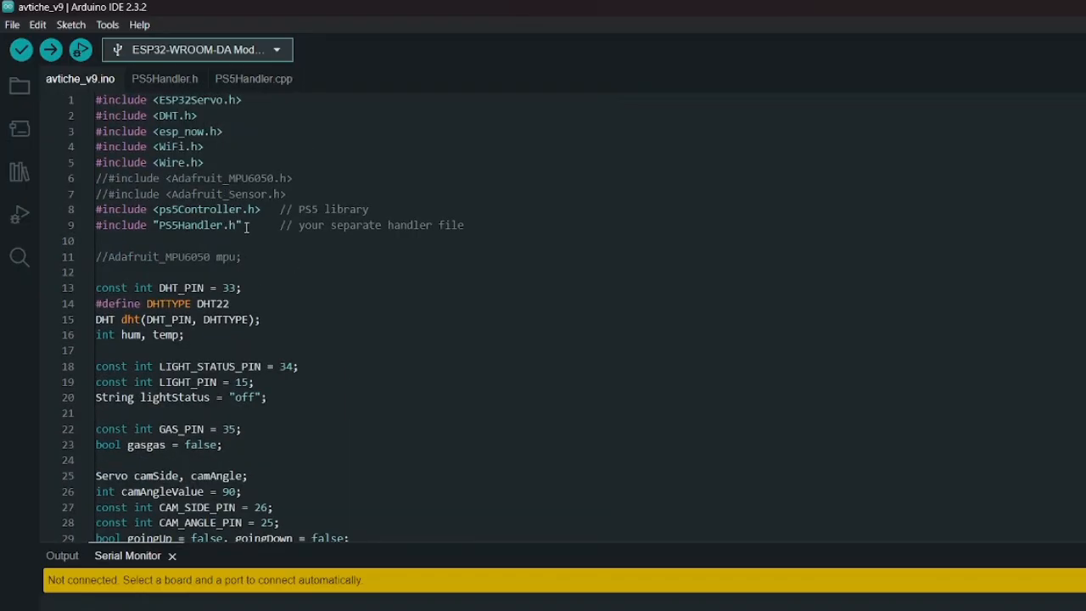
{"action": "left_click", "coordinate": [105, 208]}
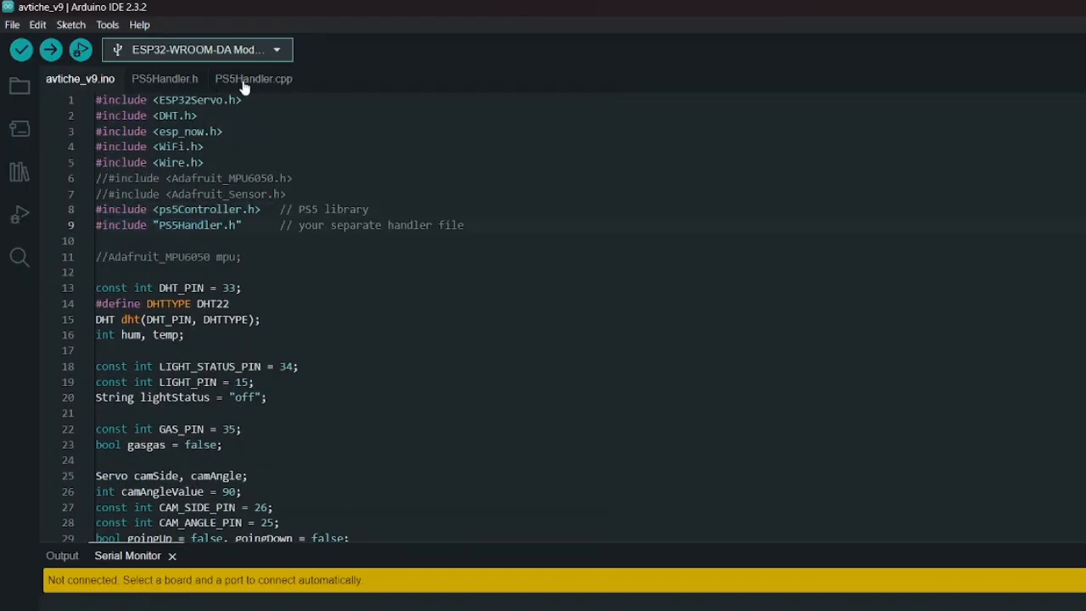
{"action": "scroll", "scroll_direction": "down", "scroll_amount": 3}
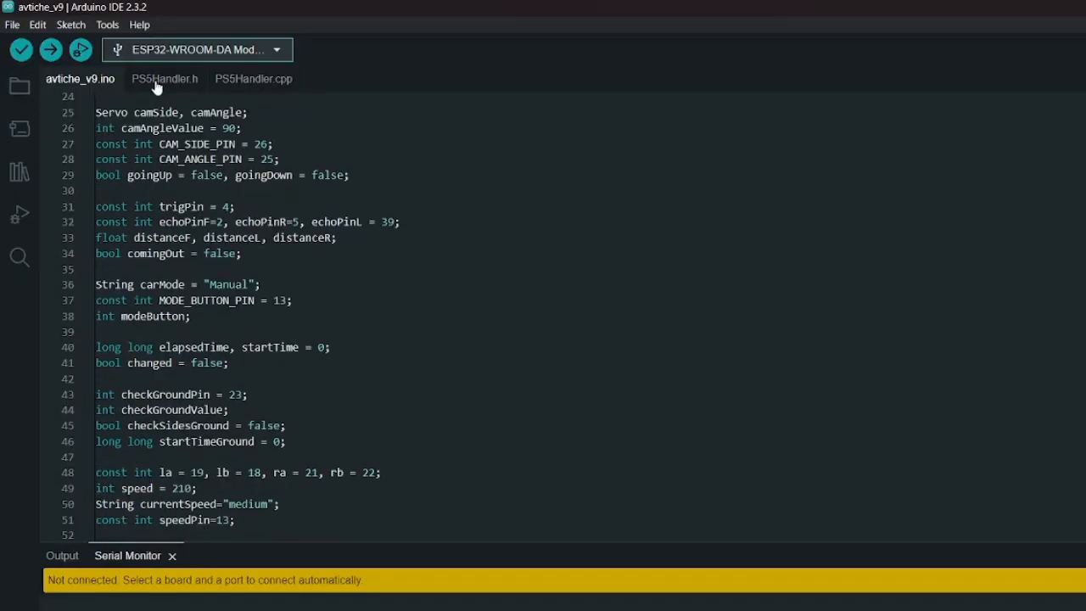
{"action": "mouse_move", "coordinate": [273, 149]}
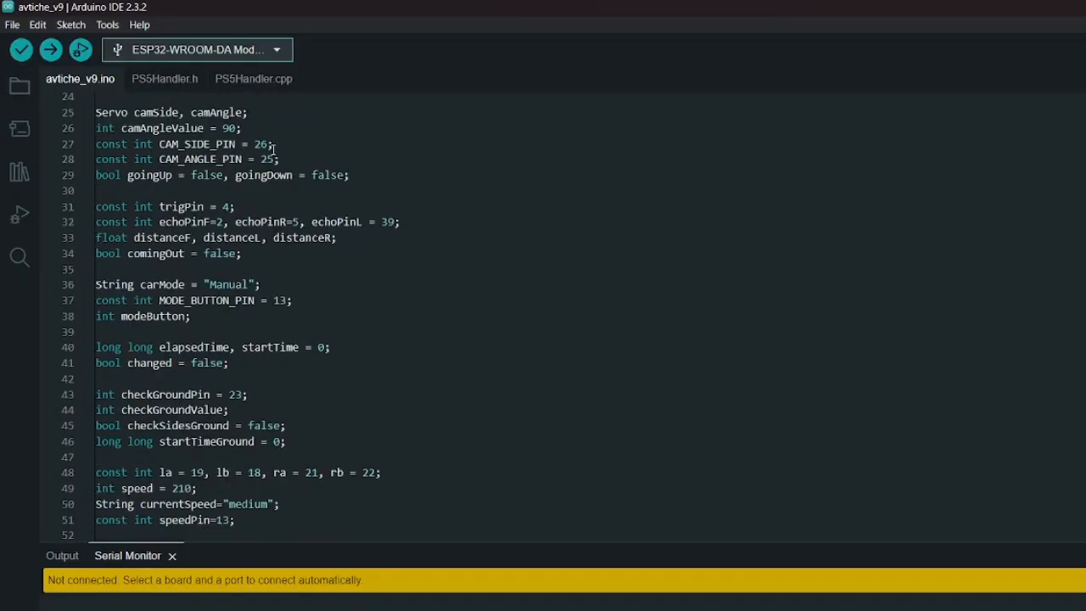
{"action": "scroll", "scroll_direction": "down", "scroll_amount": 3}
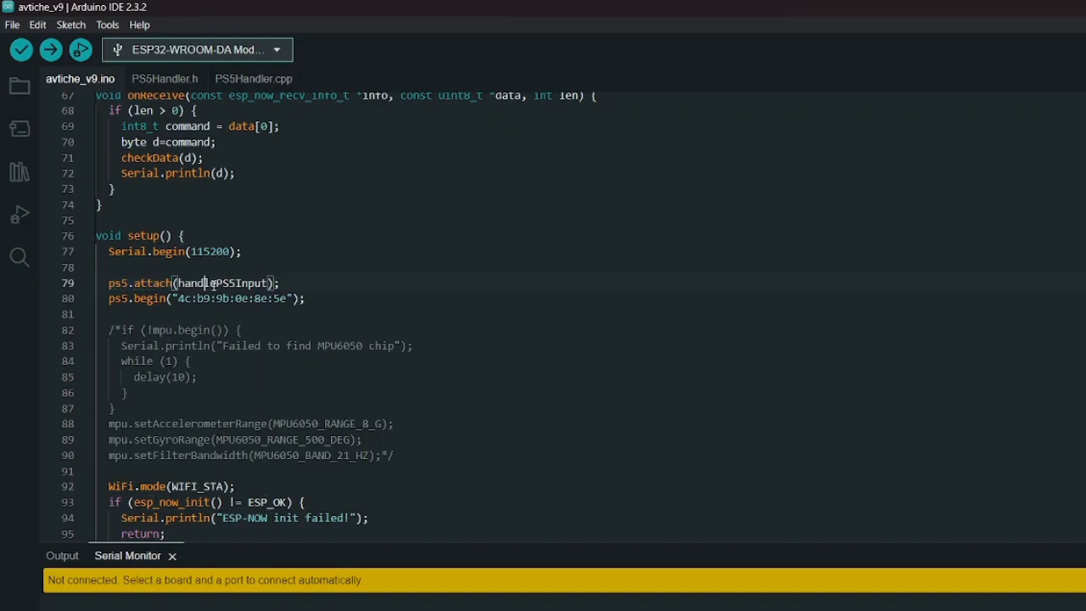
{"action": "double_click", "coordinate": [222, 282]}
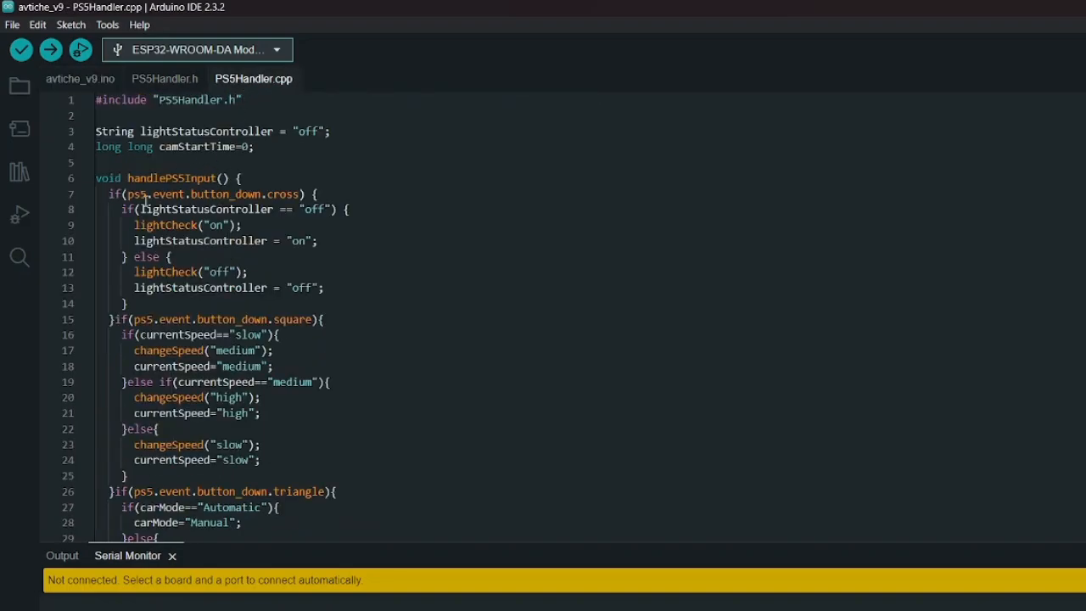
{"action": "mouse_move", "coordinate": [247, 95]}
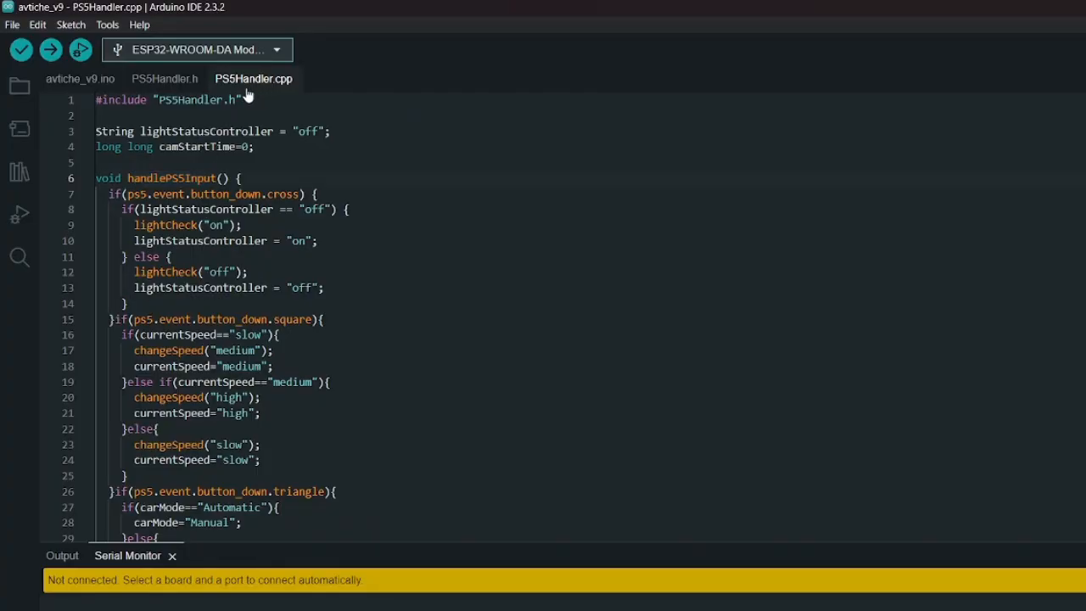
{"action": "left_click", "coordinate": [80, 78]}
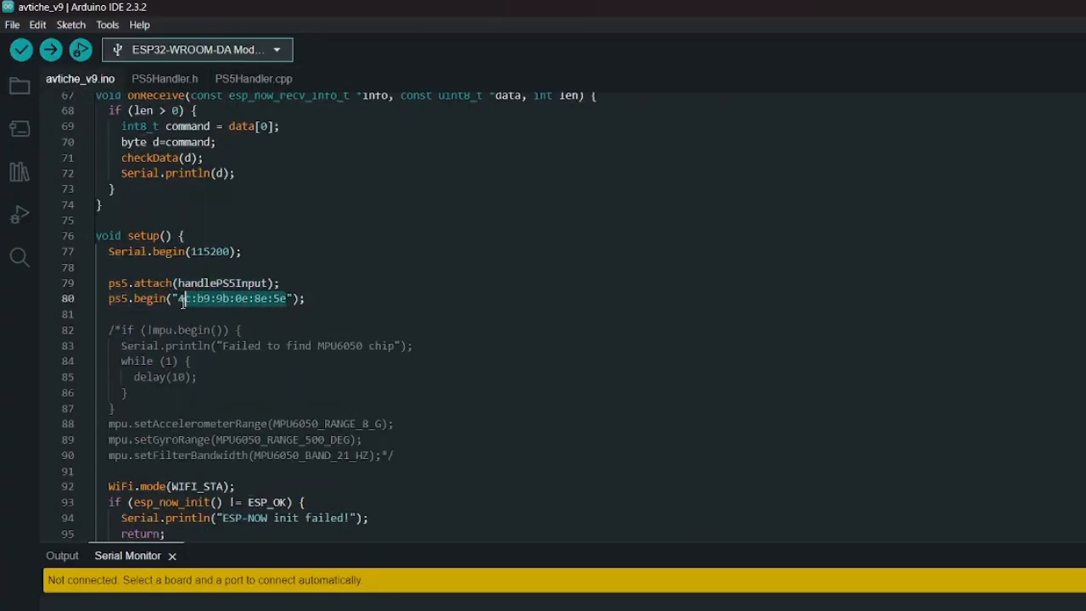
{"action": "key", "text": "enter"}
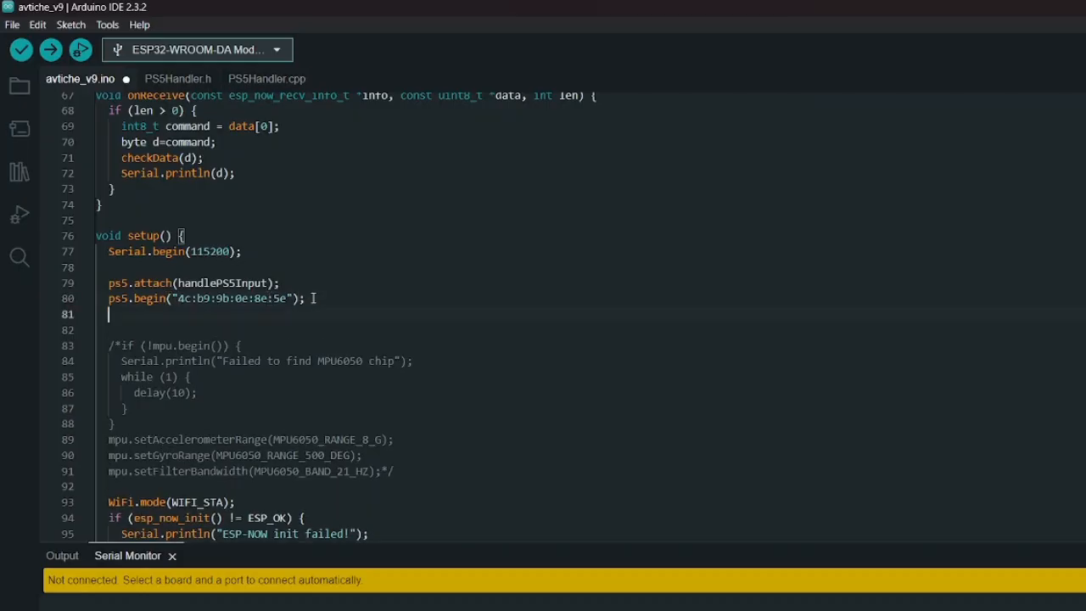
{"action": "type", "text": "4CB99B0E8E5E"}
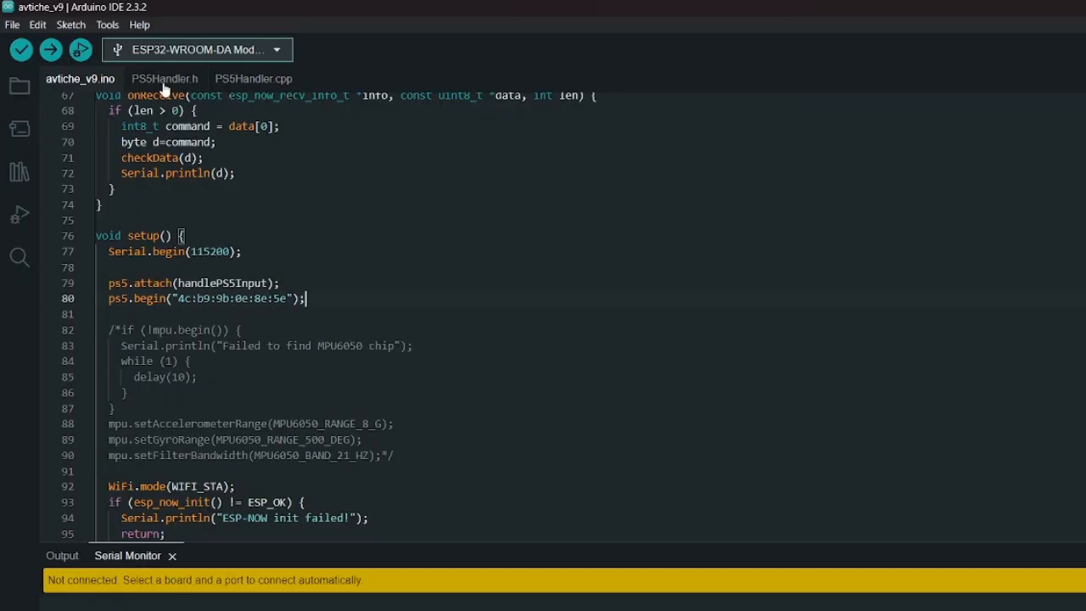
Scroll through handlePS5Input in PS5Handler.cpp, then view the PS5Handler.h declarations
{"action": "left_click", "coordinate": [253, 78]}
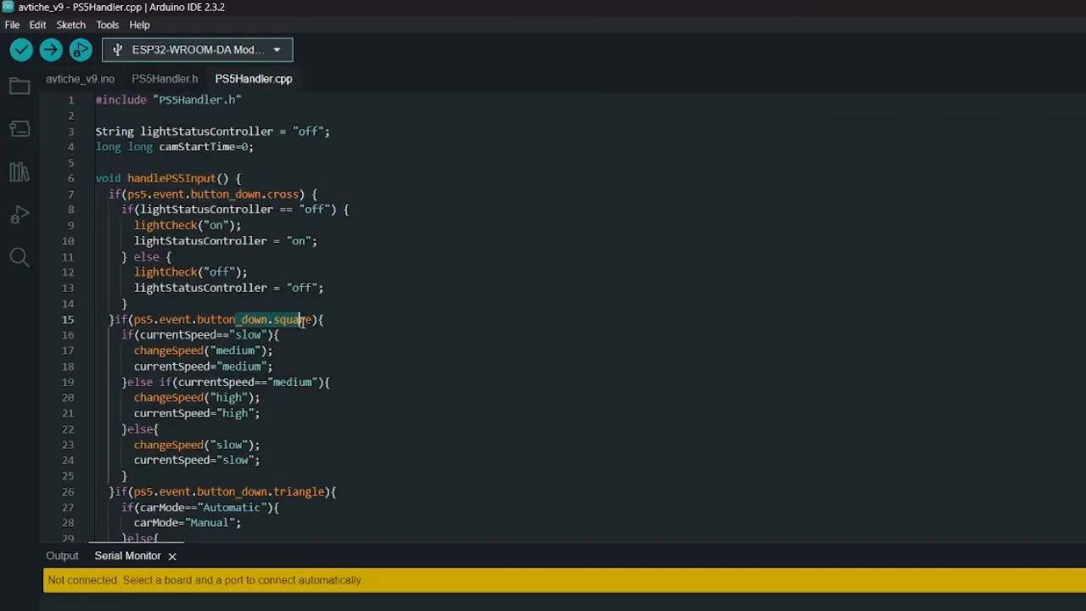
{"action": "scroll", "scroll_direction": "down", "scroll_amount": 3}
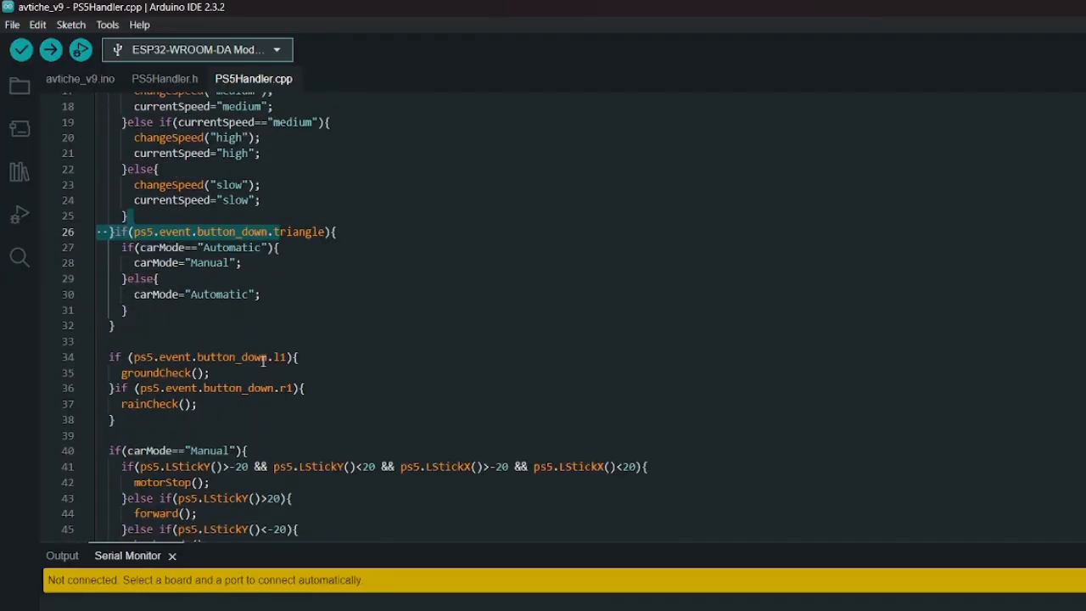
{"action": "scroll", "scroll_direction": "down", "scroll_amount": 3}
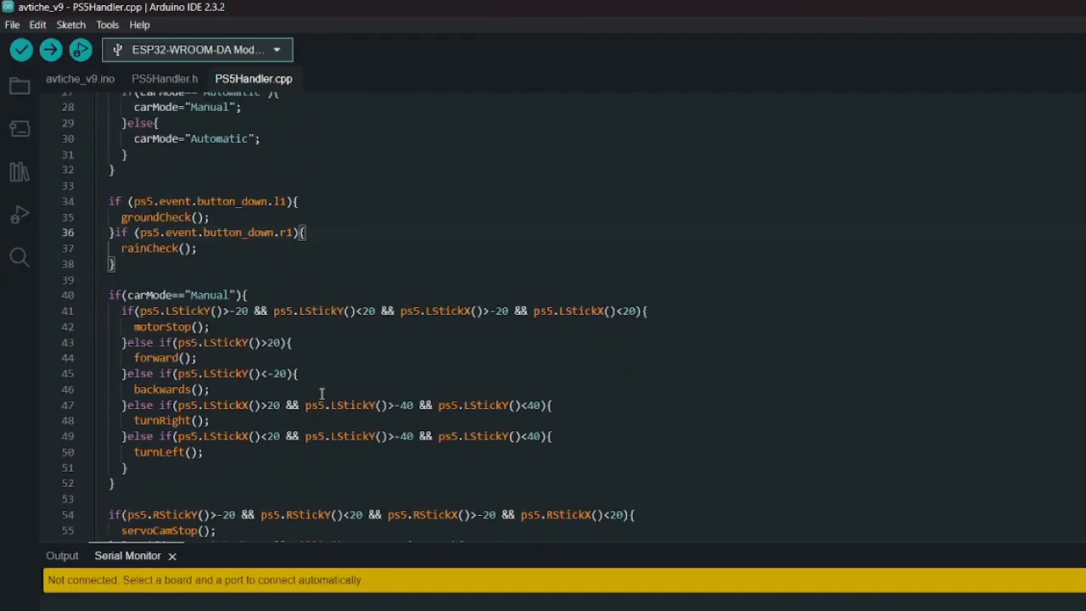
{"action": "scroll", "scroll_direction": "down", "scroll_amount": 3}
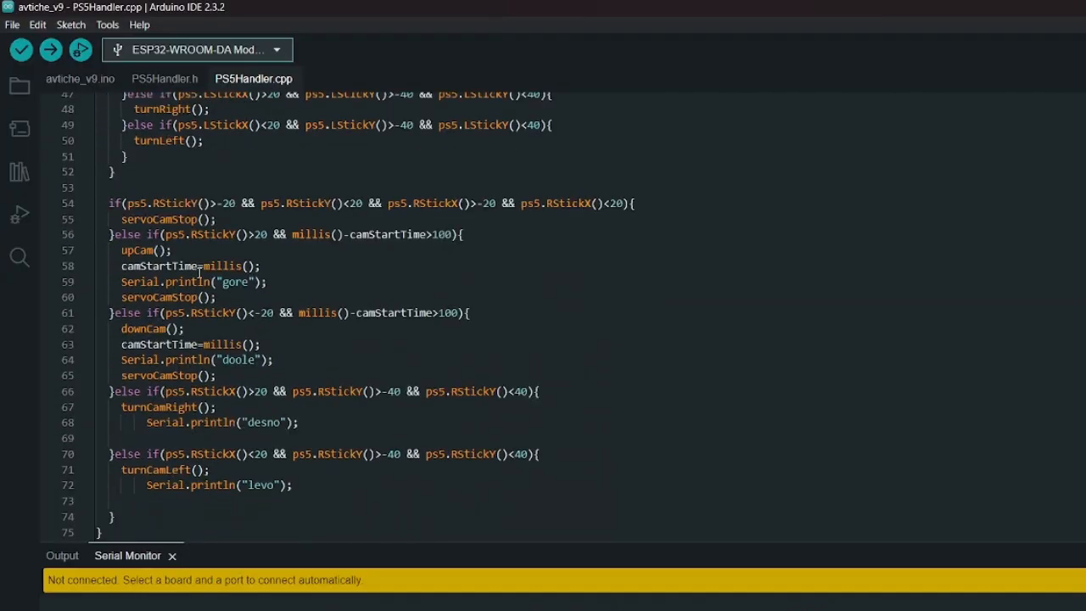
{"action": "left_click", "coordinate": [164, 78]}
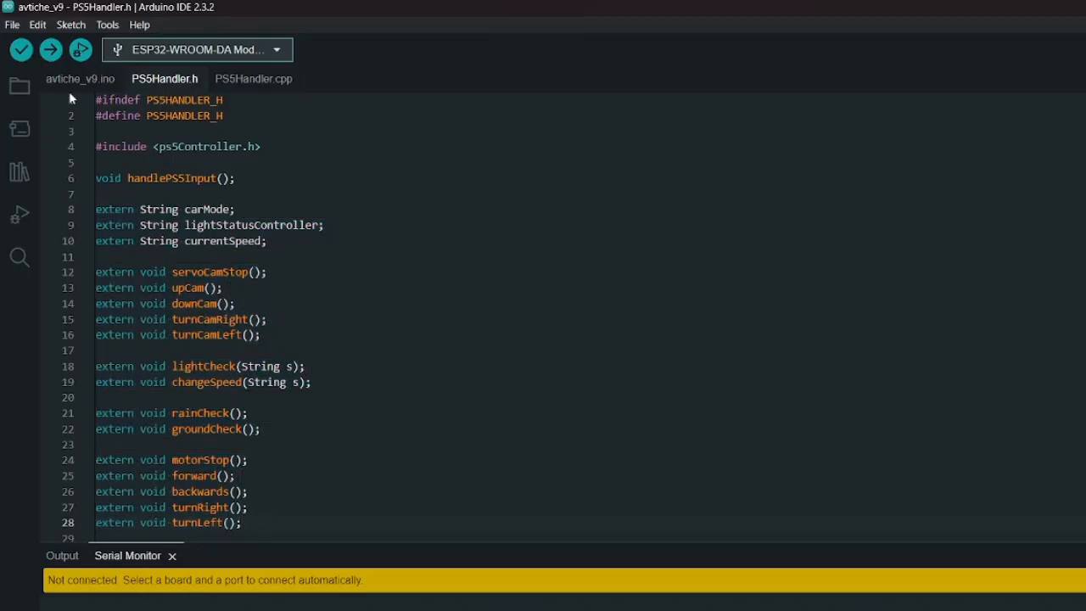
Review avtiche_v9.ino setup and PS5Handler.h extern declarations, then return to PS5Handler.cpp
{"action": "left_click", "coordinate": [79, 78]}
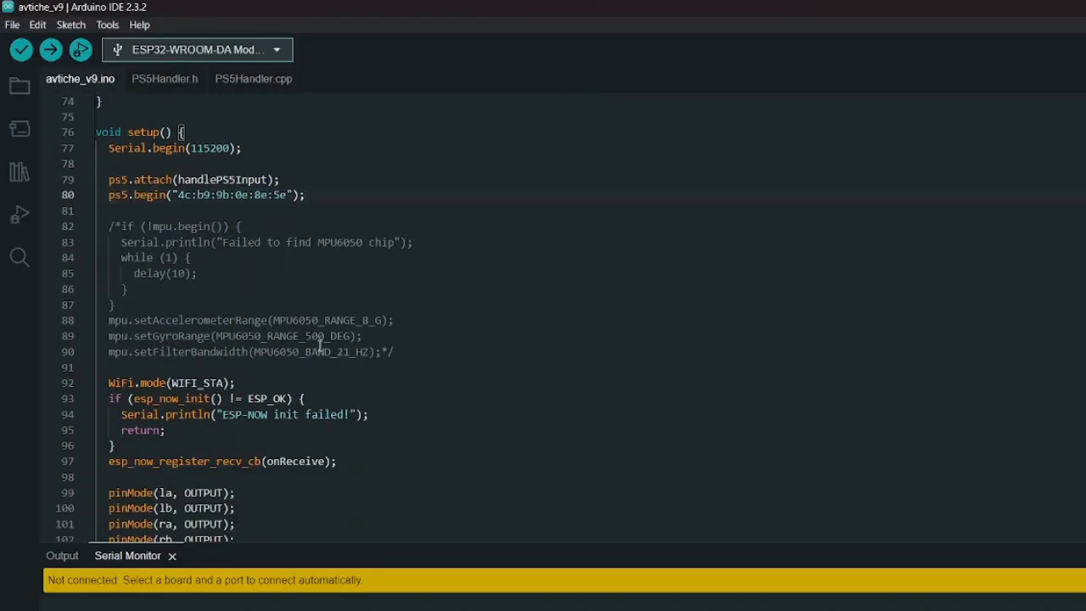
{"action": "scroll", "scroll_direction": "down", "scroll_amount": 3}
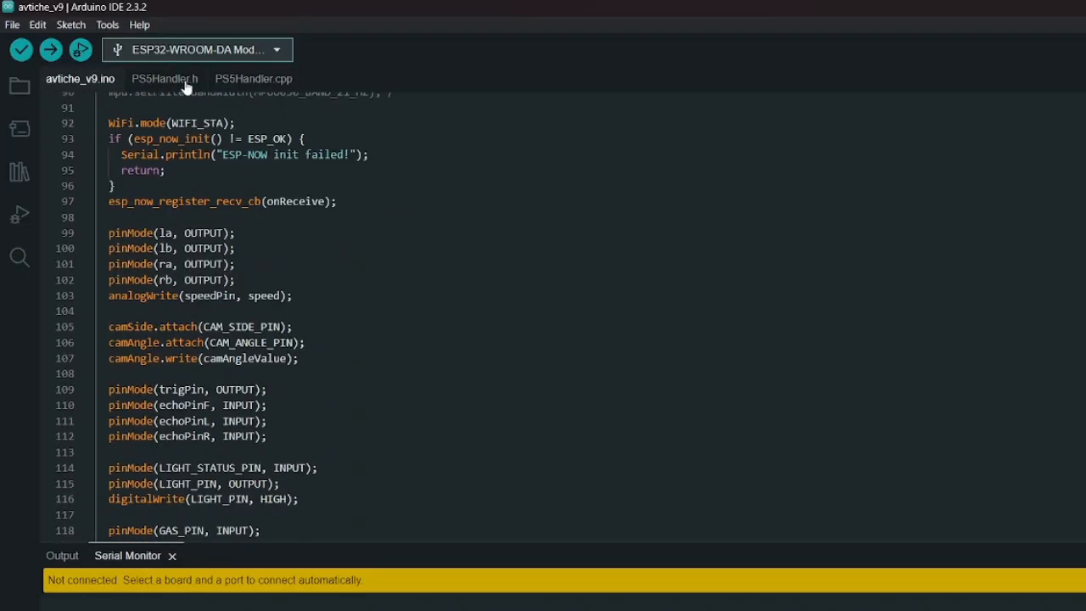
{"action": "left_click", "coordinate": [253, 78]}
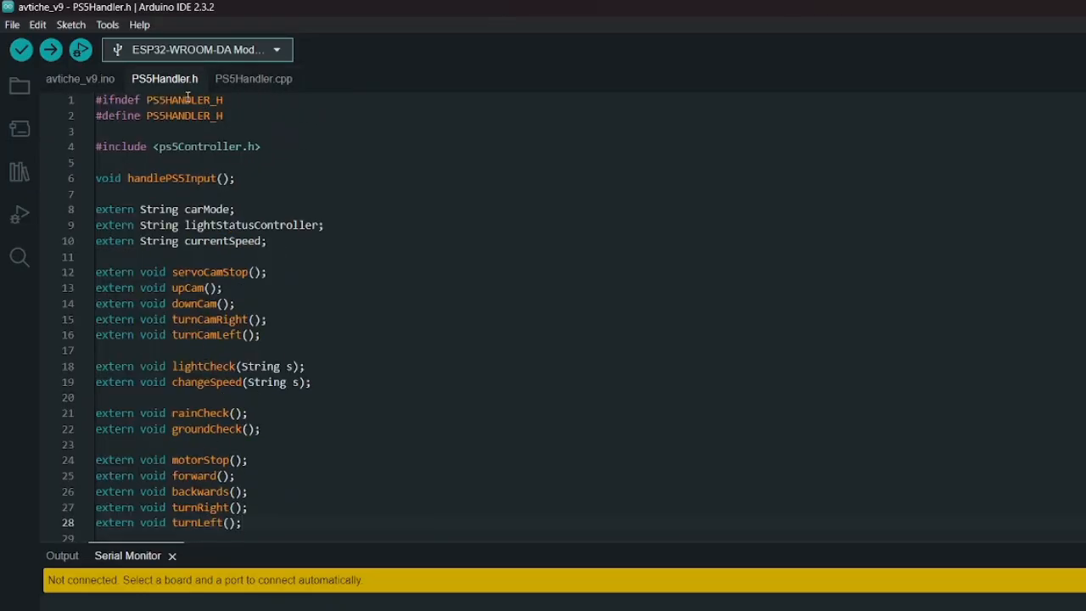
{"action": "left_click", "coordinate": [113, 272]}
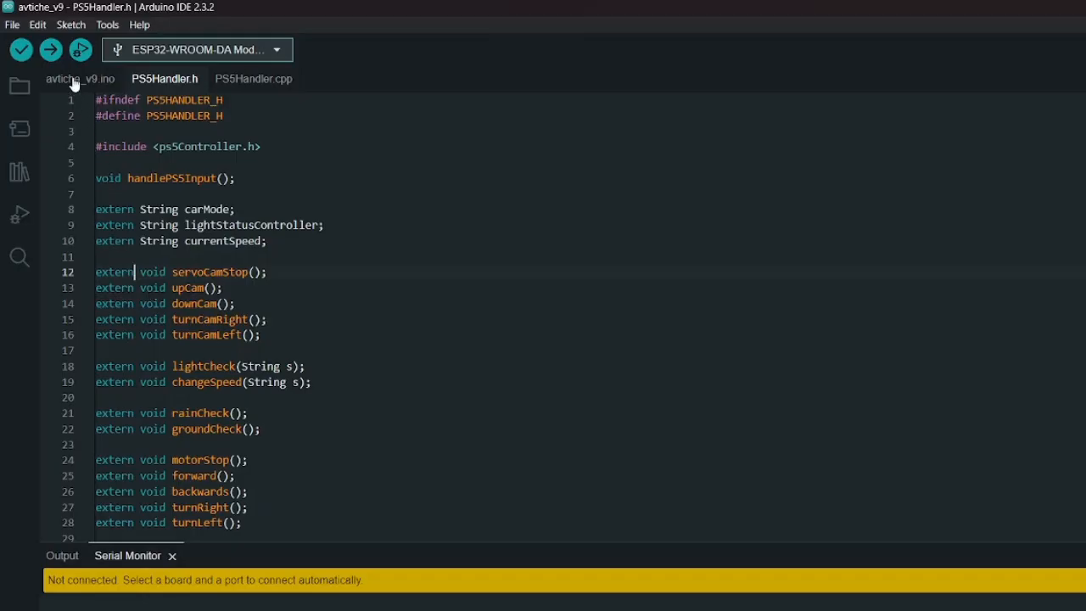
{"action": "left_click", "coordinate": [80, 78]}
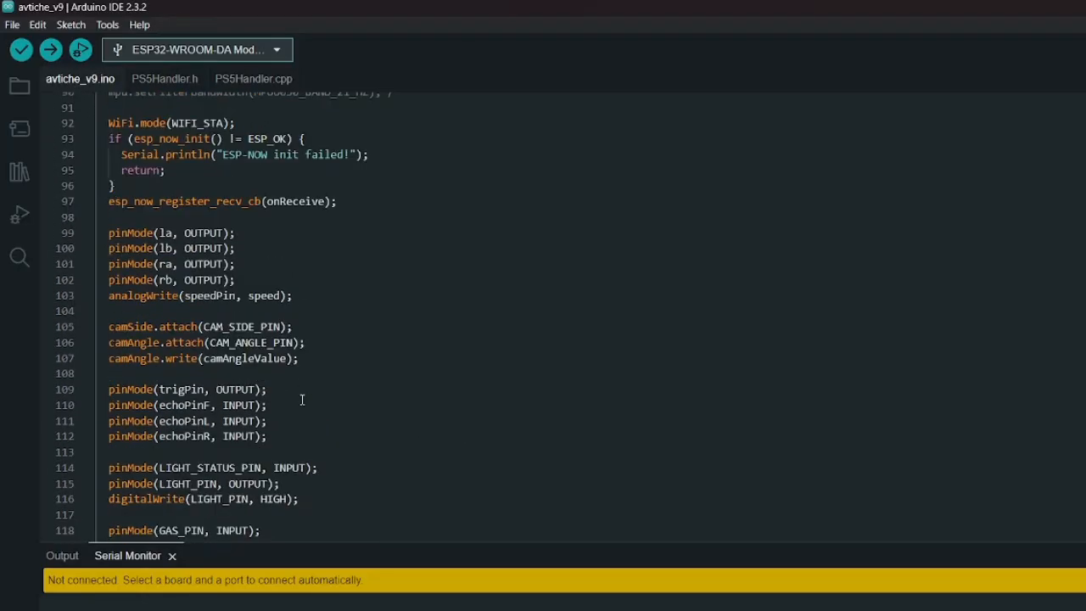
{"action": "left_click", "coordinate": [253, 78]}
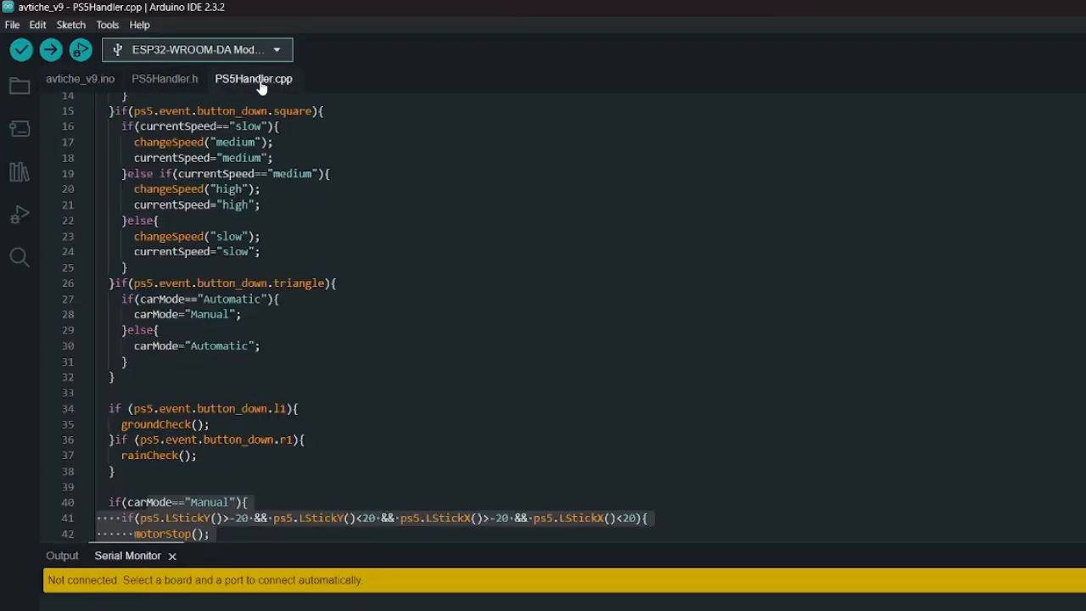